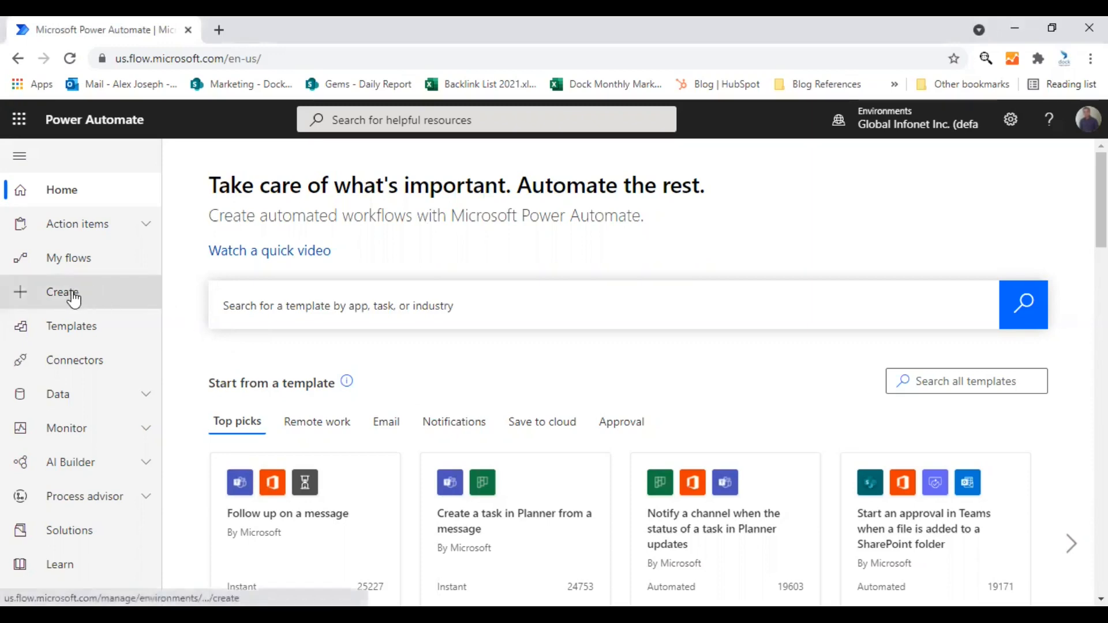
{"action": "mouse_move", "coordinate": [63, 292]}
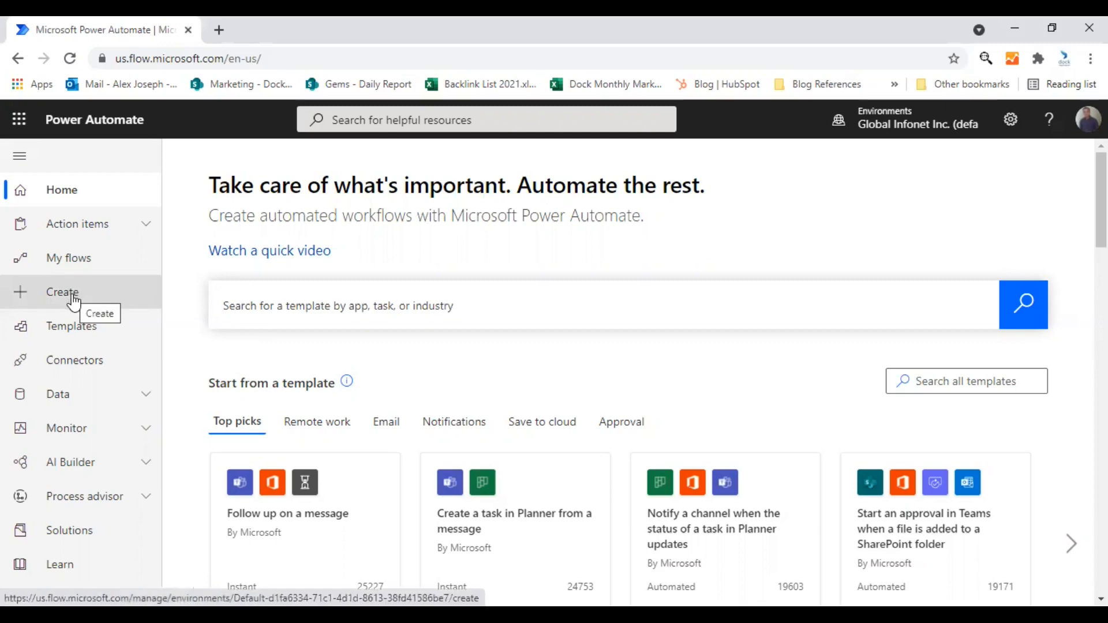
Step: From Create in the left navigation, start a new Scheduled cloud flow
{"action": "left_click", "coordinate": [62, 292]}
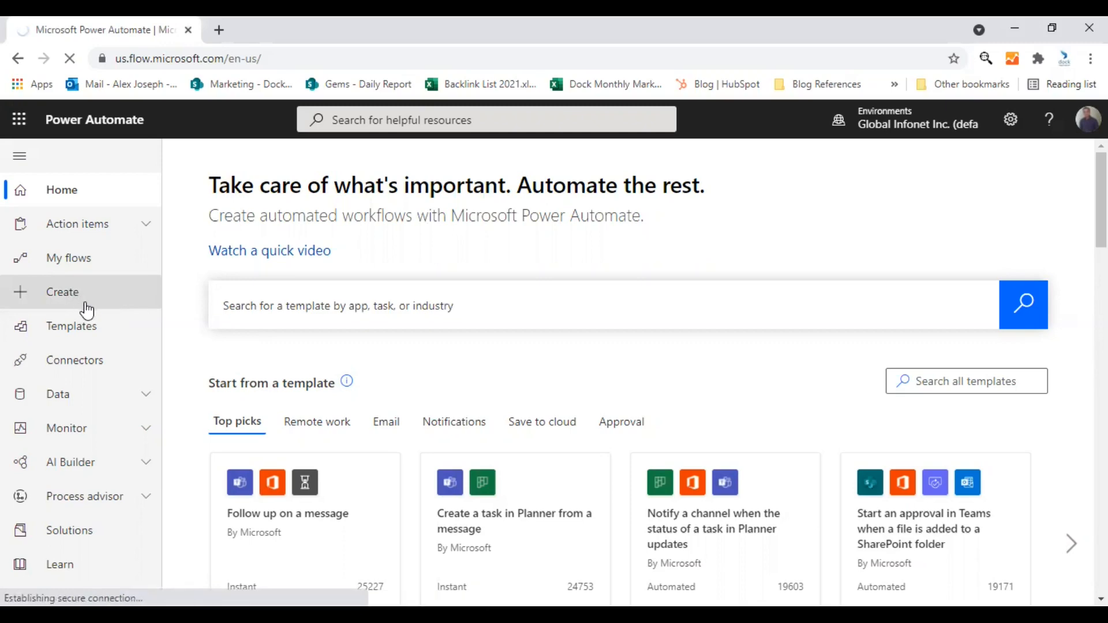
{"action": "left_click", "coordinate": [61, 292]}
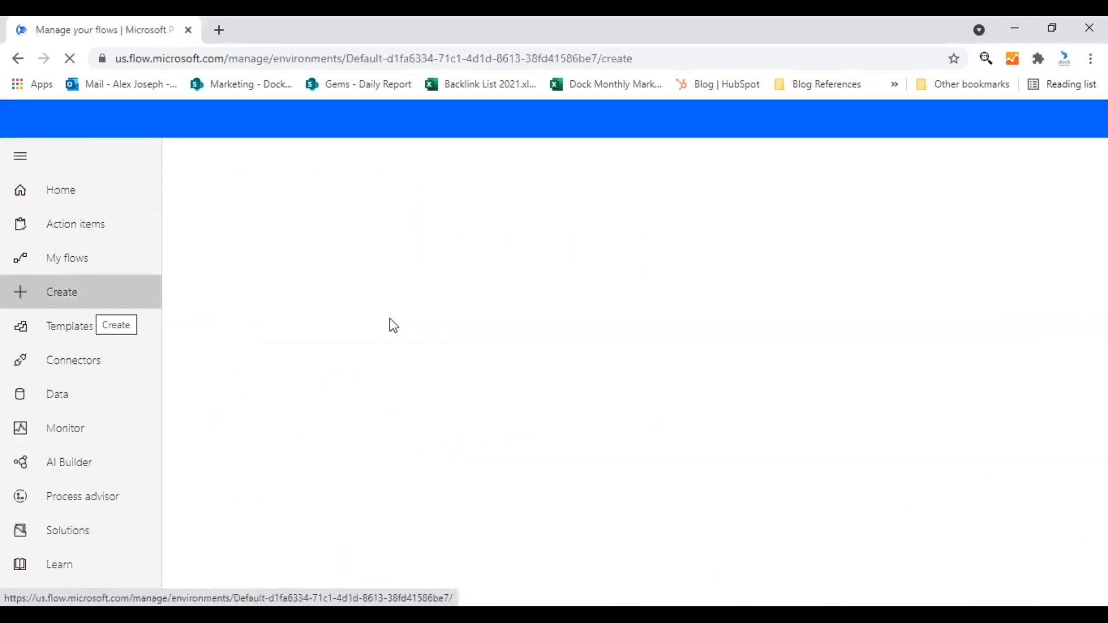
{"action": "left_click", "coordinate": [61, 292]}
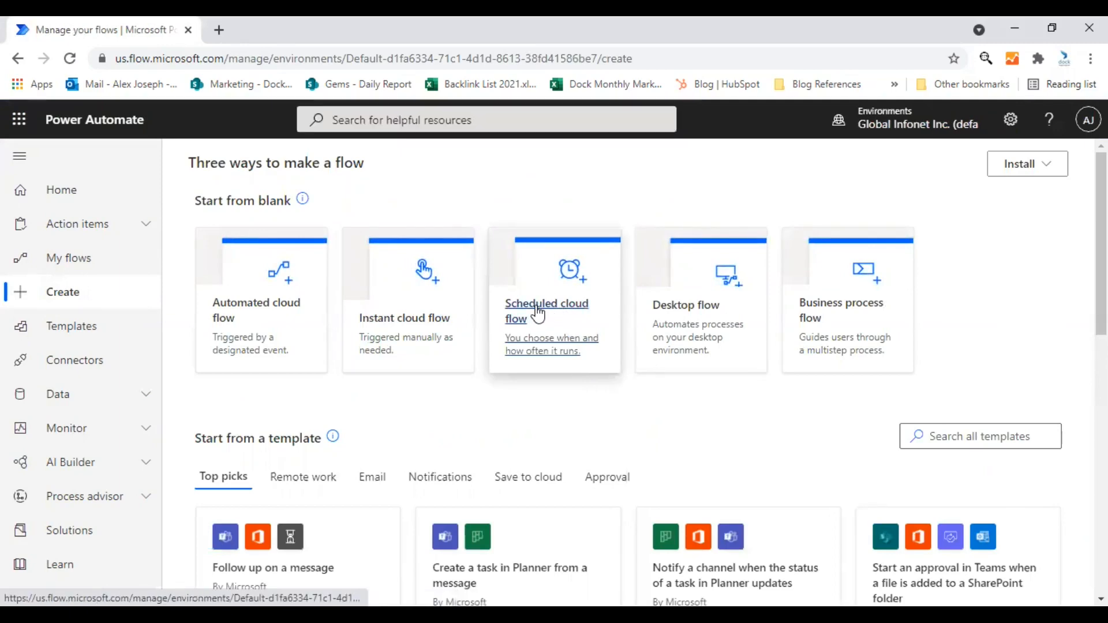
{"action": "left_click", "coordinate": [554, 300]}
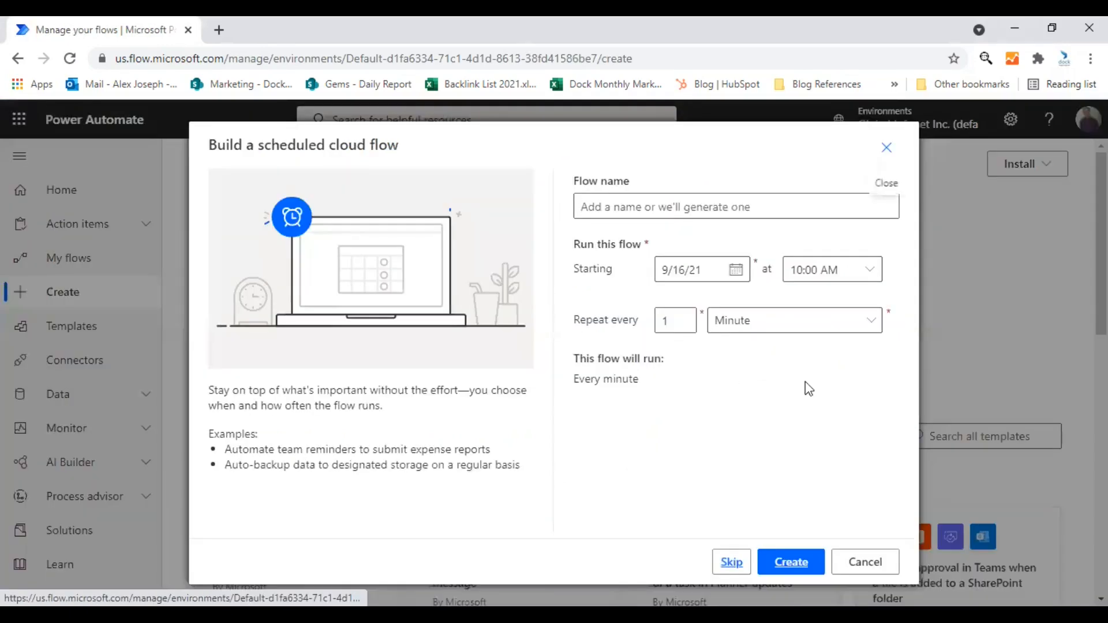
{"action": "mouse_move", "coordinate": [883, 547]}
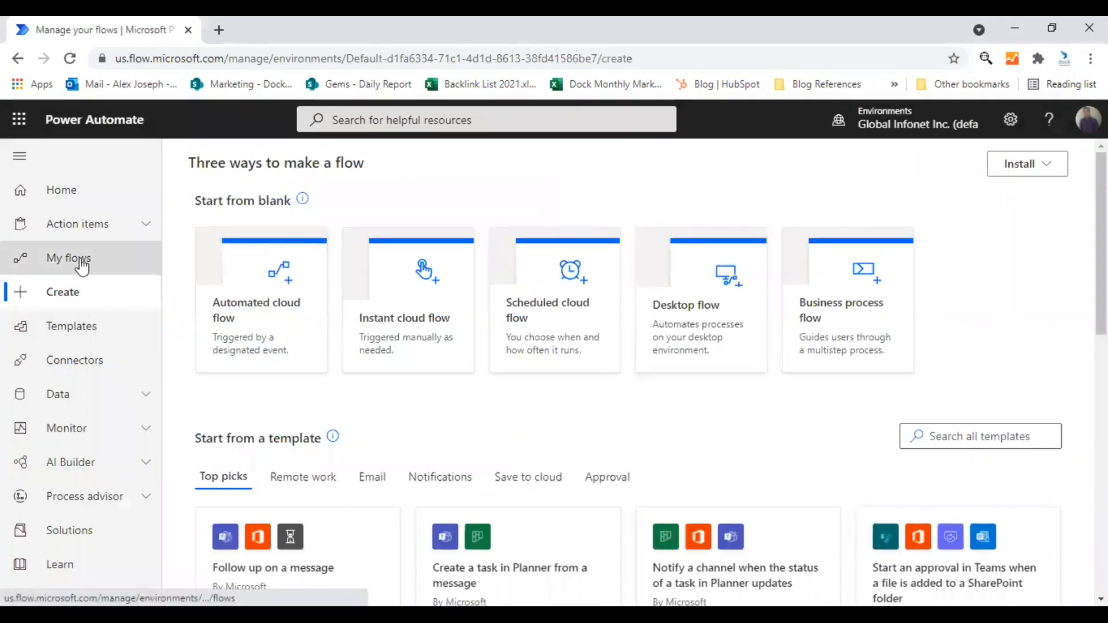
Step: From My flows, start a new Scheduled cloud flow via the New flow menu
{"action": "left_click", "coordinate": [68, 257]}
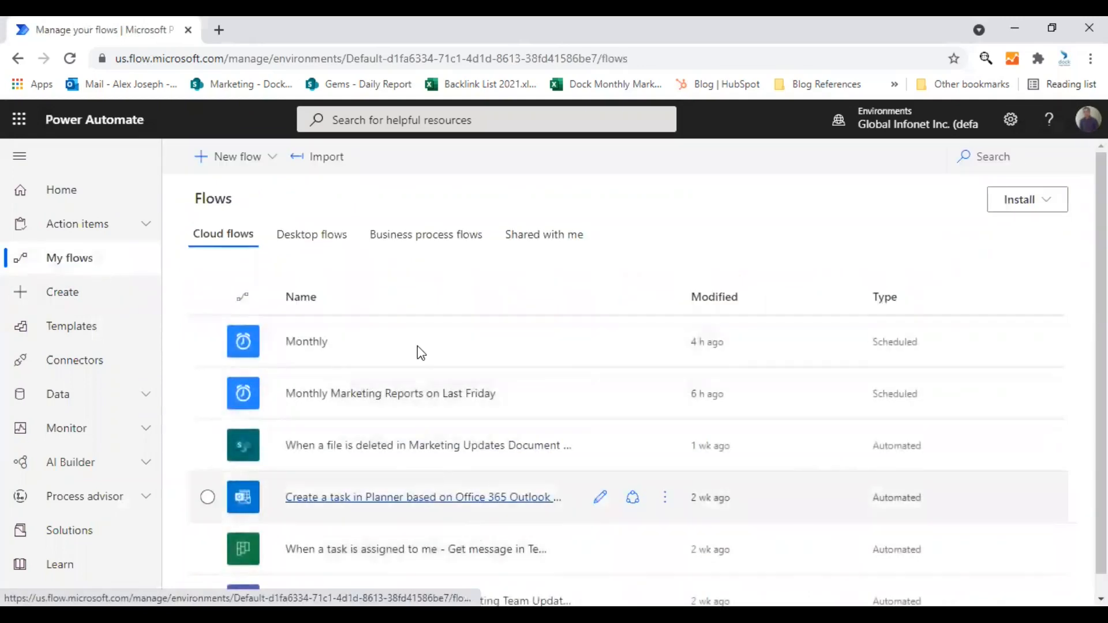
{"action": "mouse_move", "coordinate": [236, 156]}
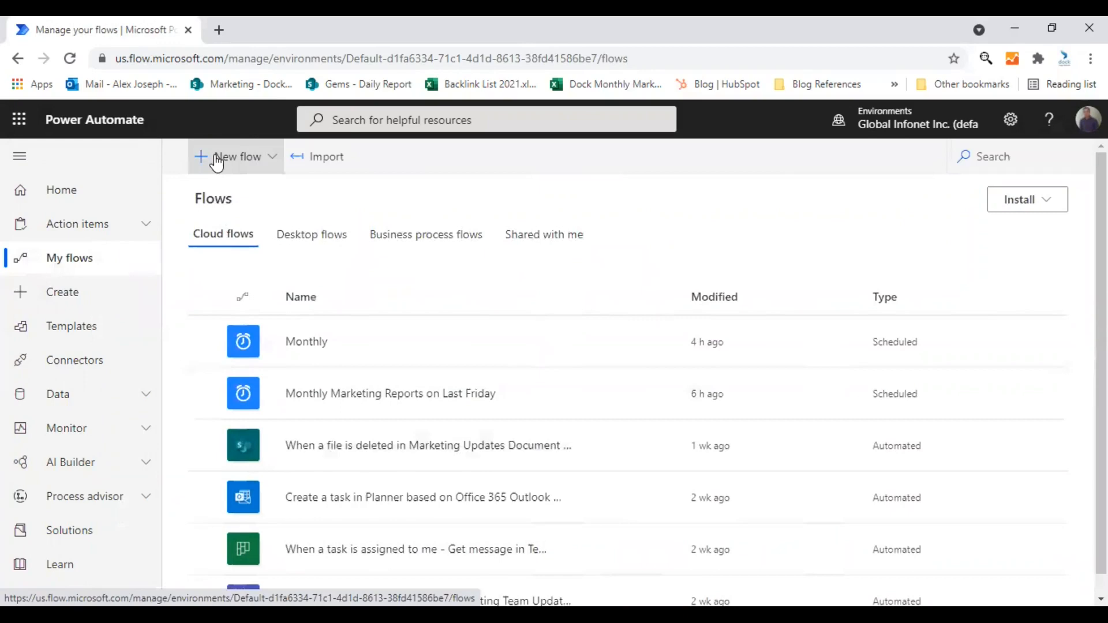
{"action": "left_click", "coordinate": [237, 156]}
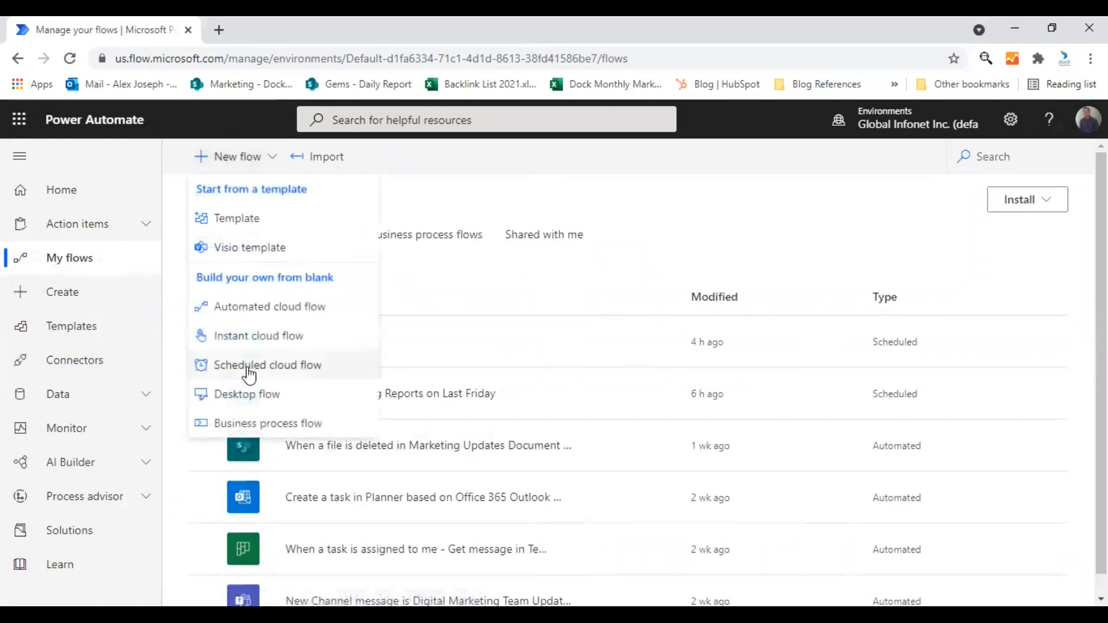
{"action": "left_click", "coordinate": [267, 365]}
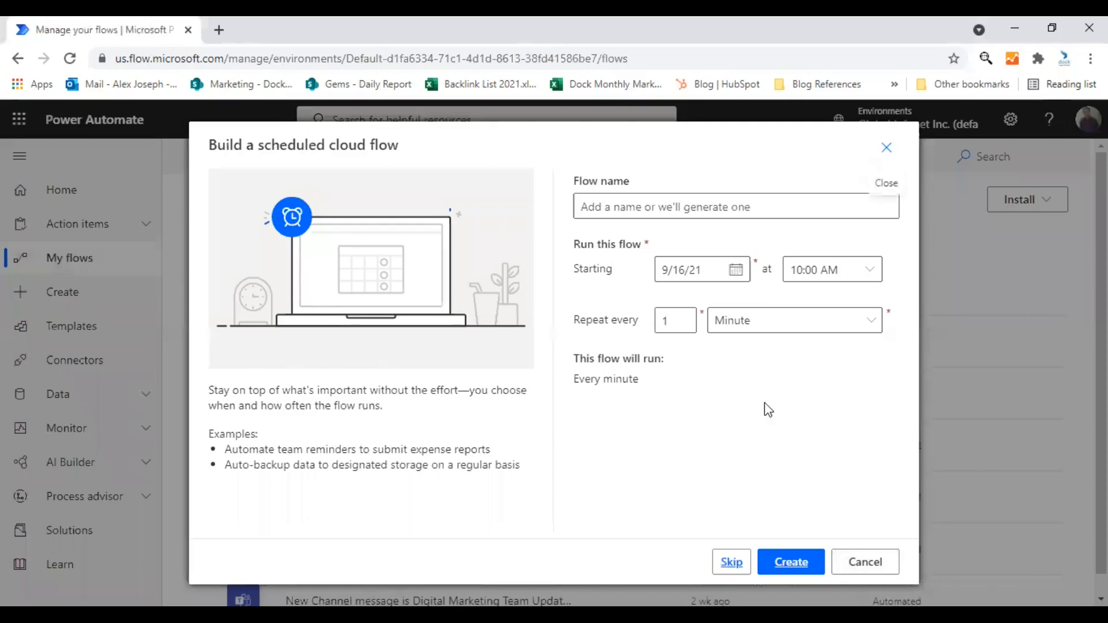
{"action": "mouse_move", "coordinate": [656, 414]}
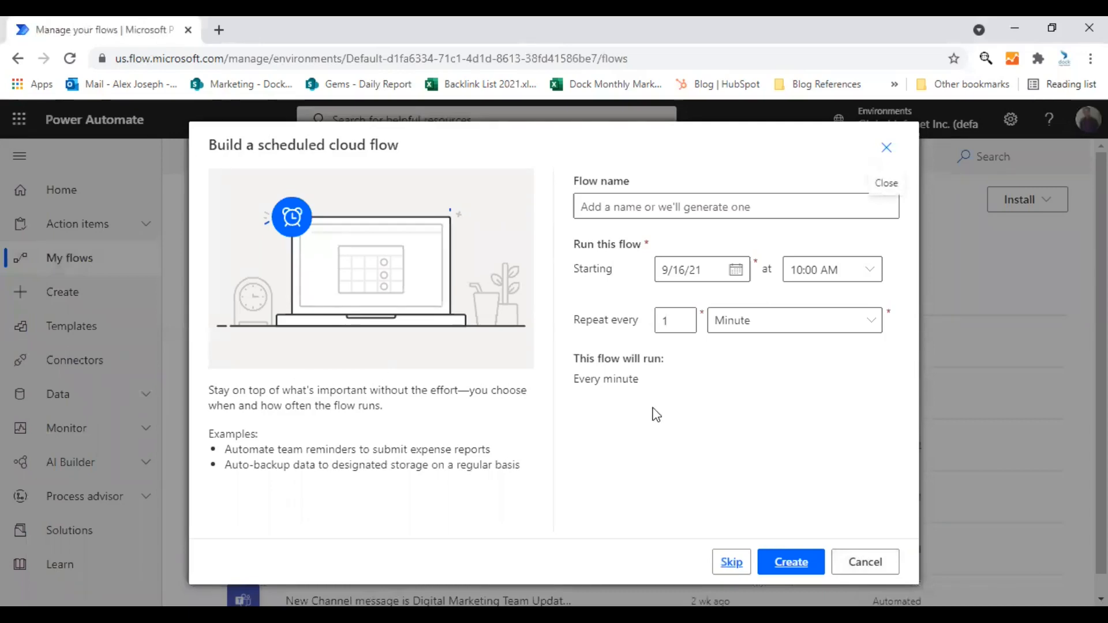
{"action": "mouse_move", "coordinate": [267, 172]}
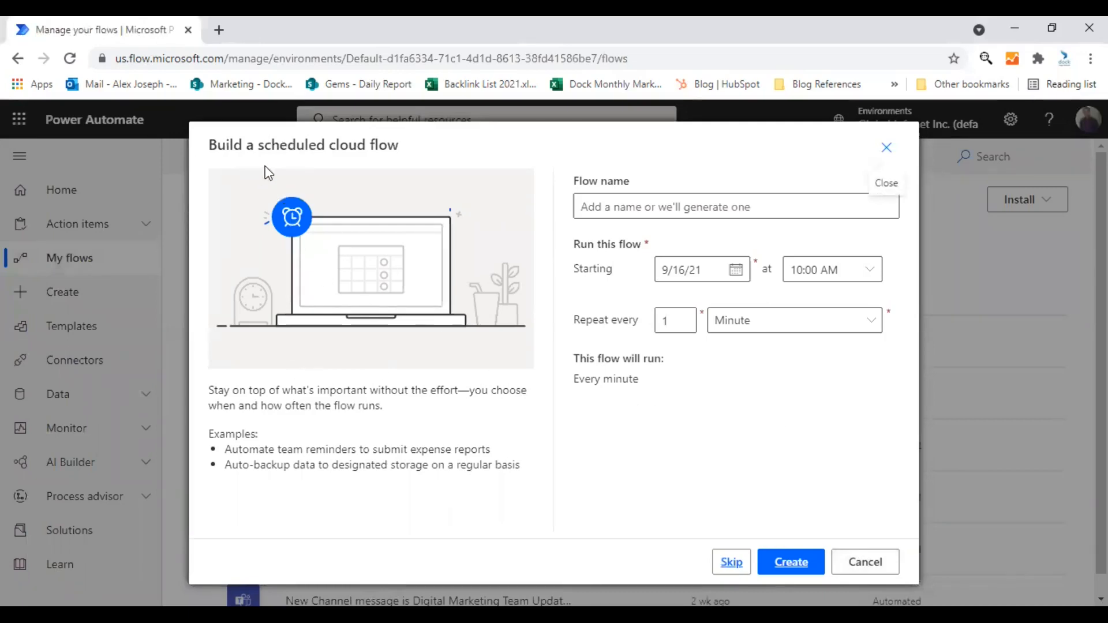
{"action": "mouse_move", "coordinate": [374, 163]}
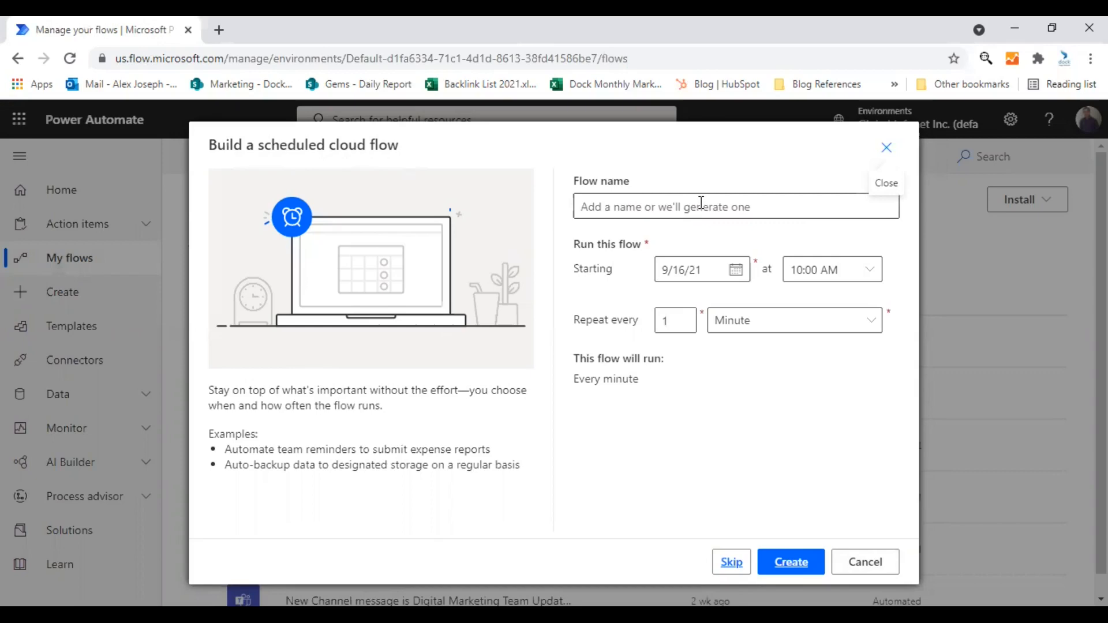
Step: Name the flow 'Weekly Project Report', fixing the missing space in the name
{"action": "left_click", "coordinate": [735, 206]}
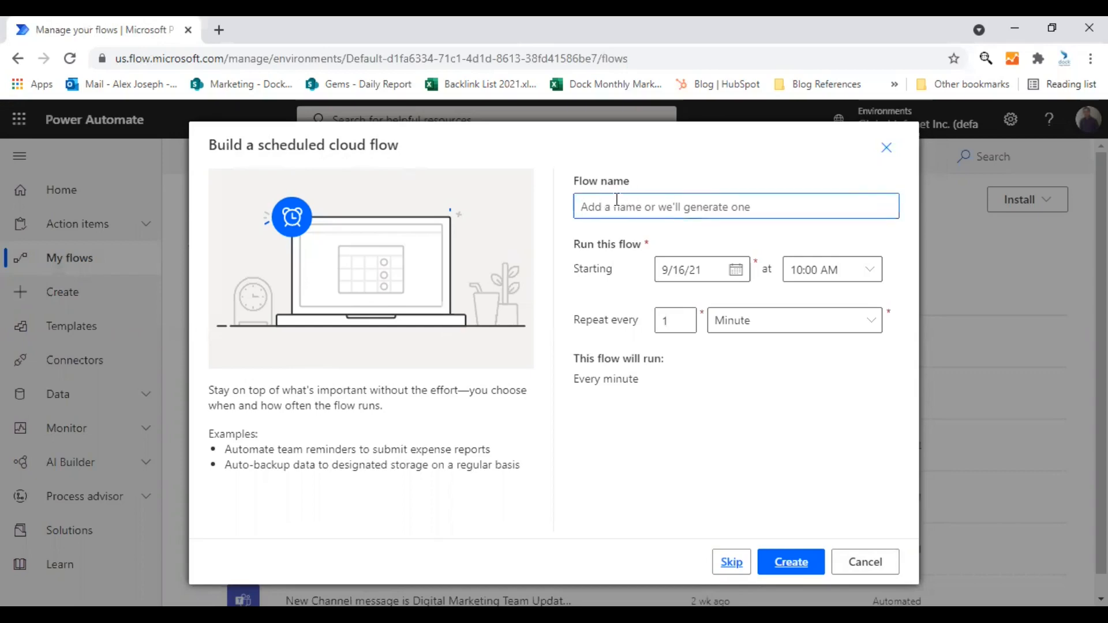
{"action": "mouse_move", "coordinate": [713, 280]}
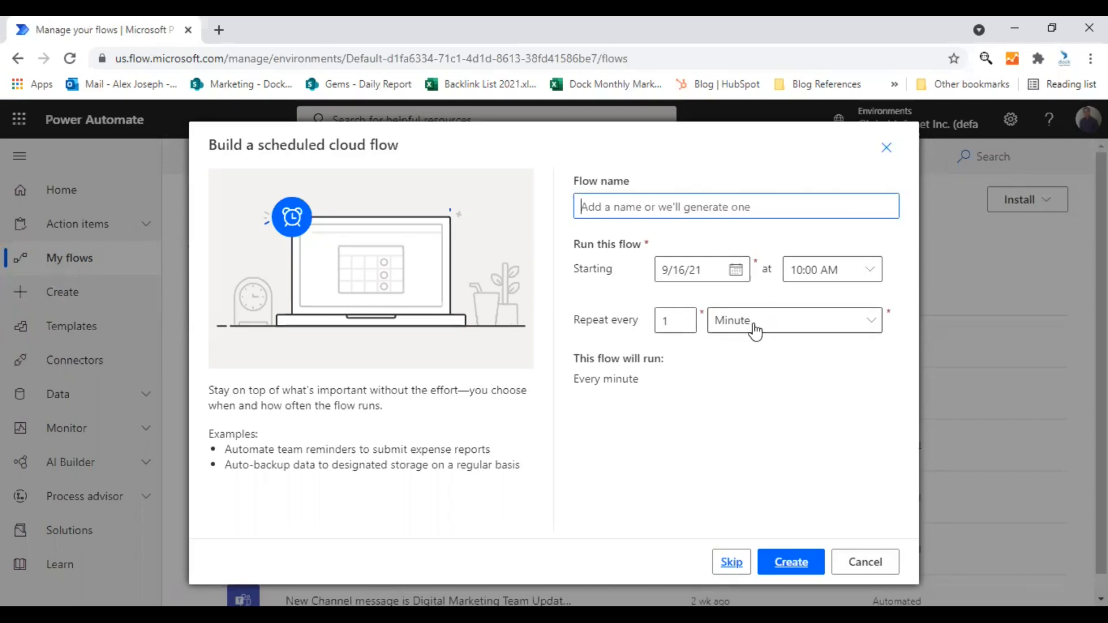
{"action": "mouse_move", "coordinate": [749, 325]}
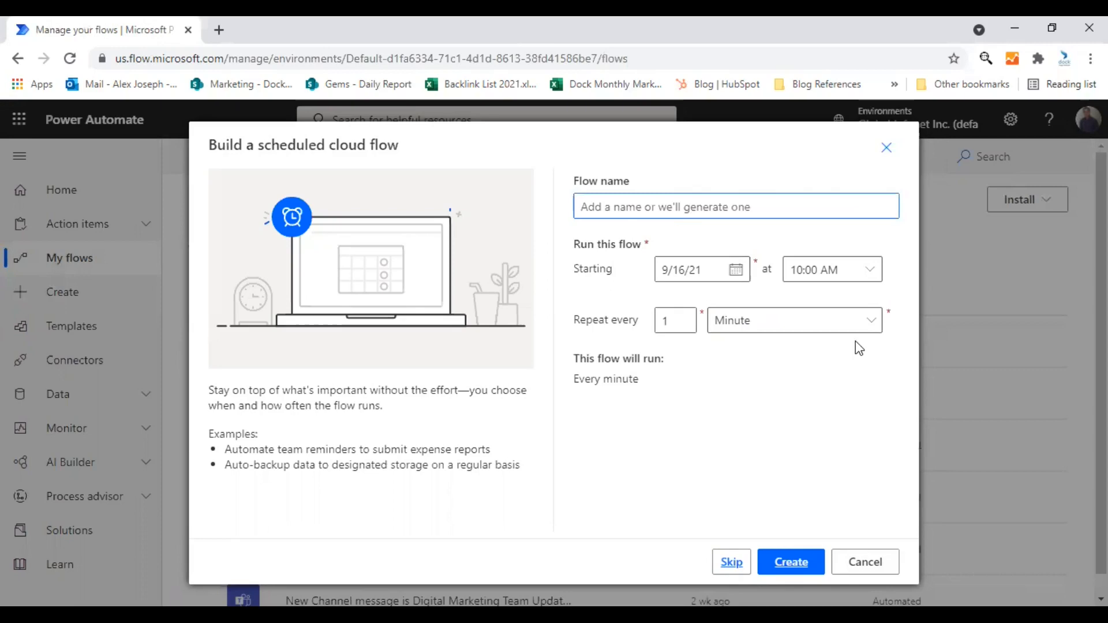
{"action": "mouse_move", "coordinate": [851, 346]}
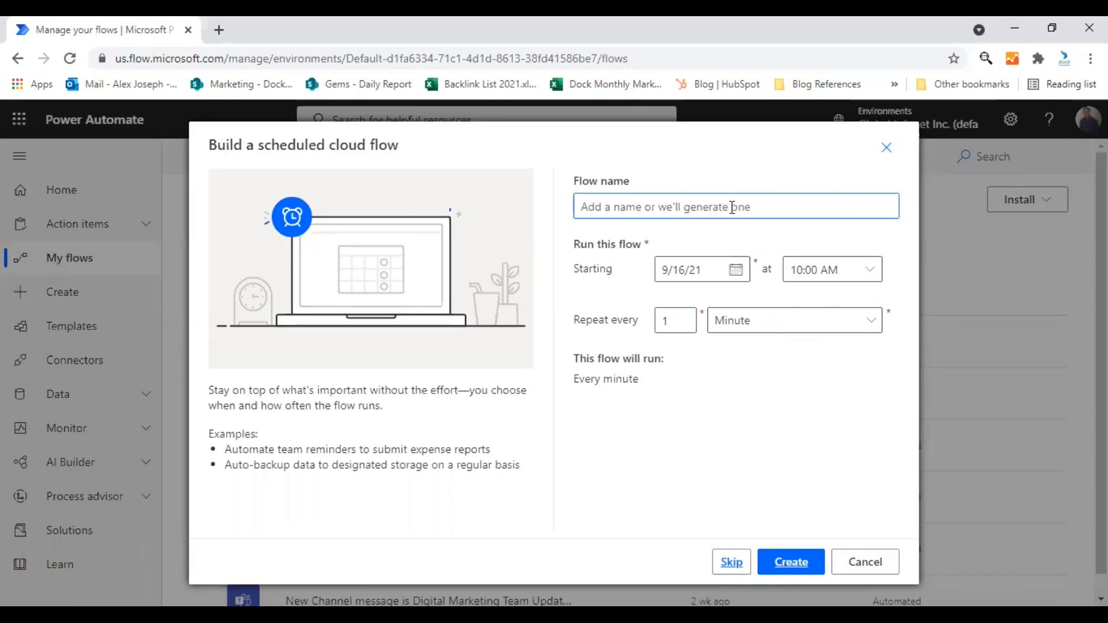
{"action": "type", "text": "Project Report"}
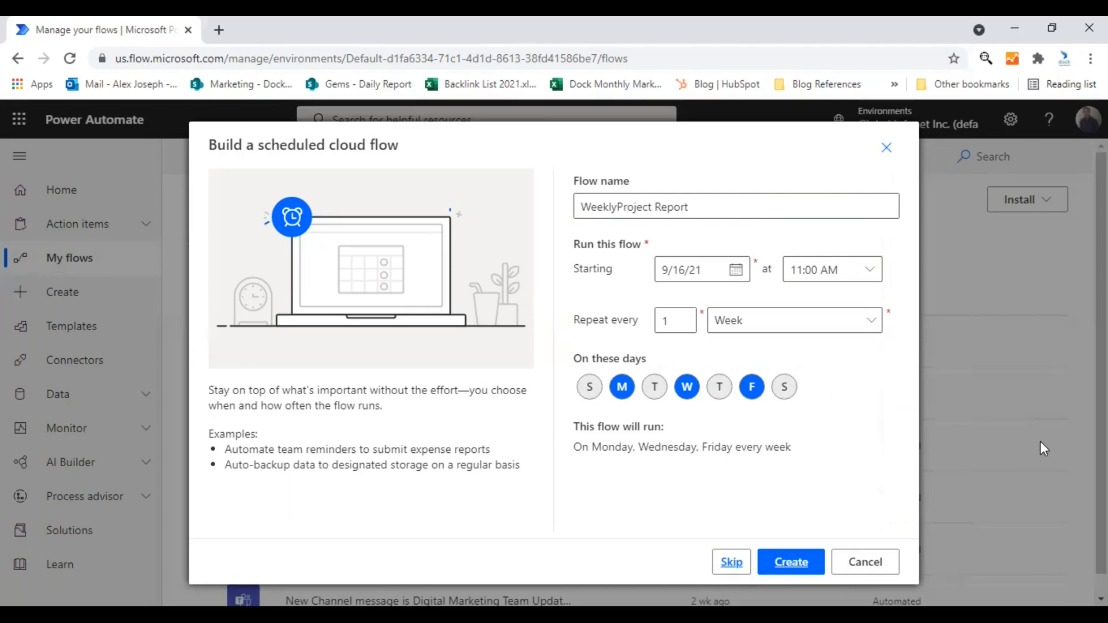
{"action": "left_click", "coordinate": [626, 207]}
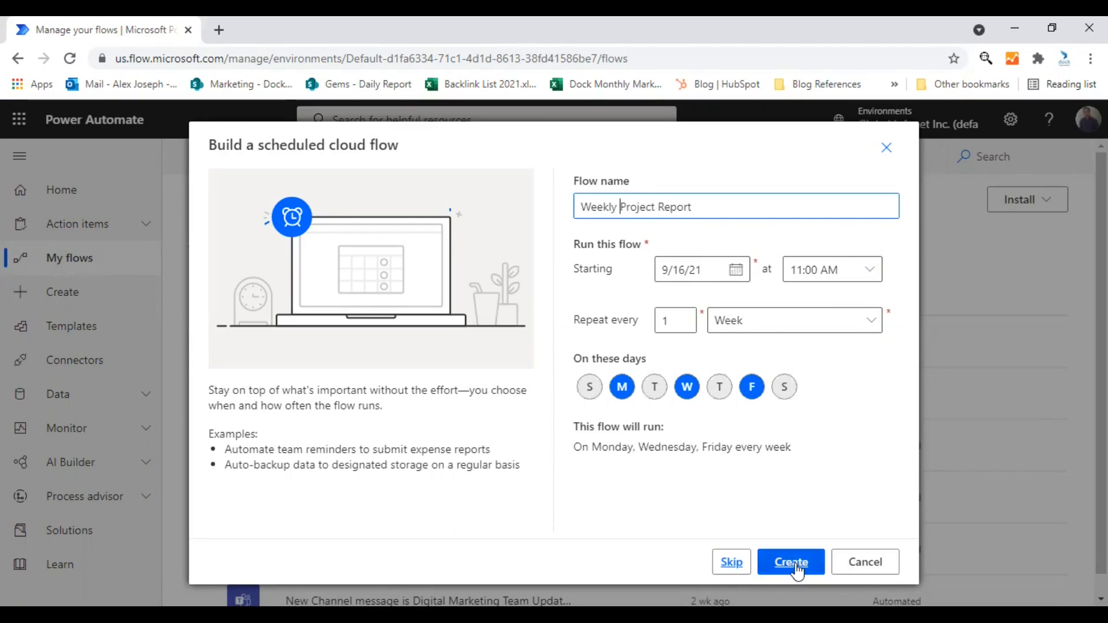
Step: Create the flow and expand its Recurrence trigger showing Monday, Wednesday, Friday weekly
{"action": "left_click", "coordinate": [789, 562]}
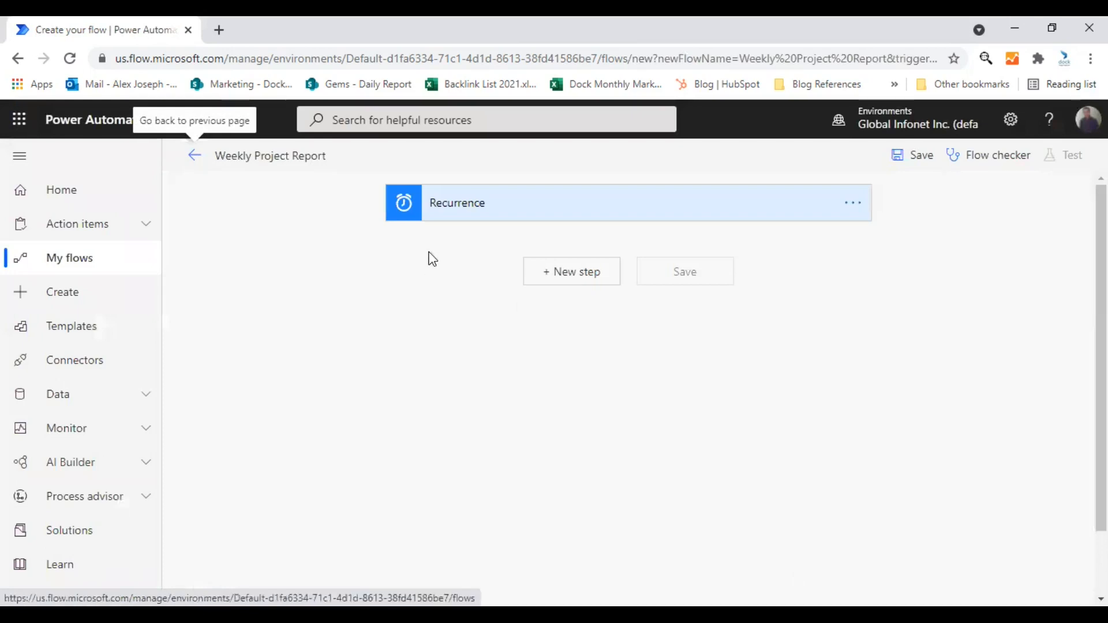
{"action": "mouse_move", "coordinate": [544, 213]}
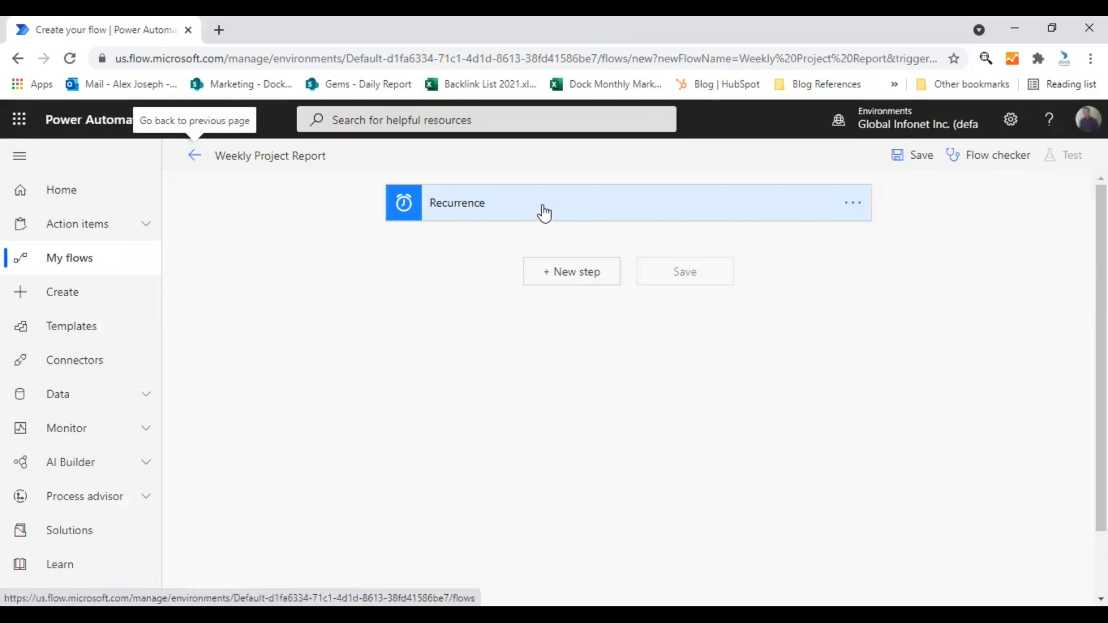
{"action": "left_click", "coordinate": [544, 212]}
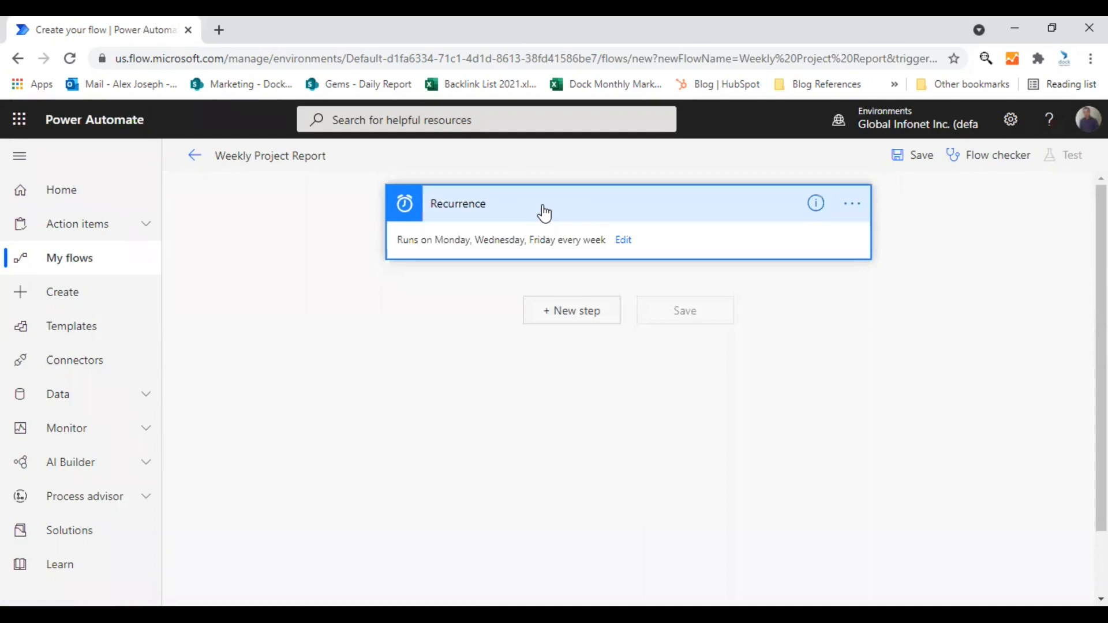
{"action": "mouse_move", "coordinate": [439, 253]}
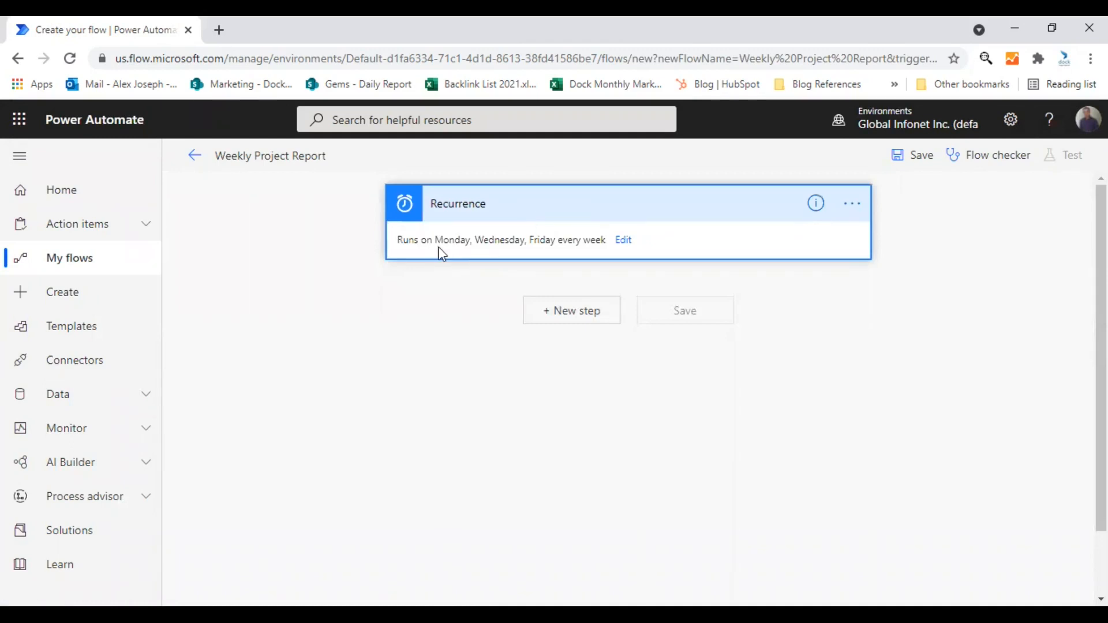
{"action": "mouse_move", "coordinate": [455, 254]}
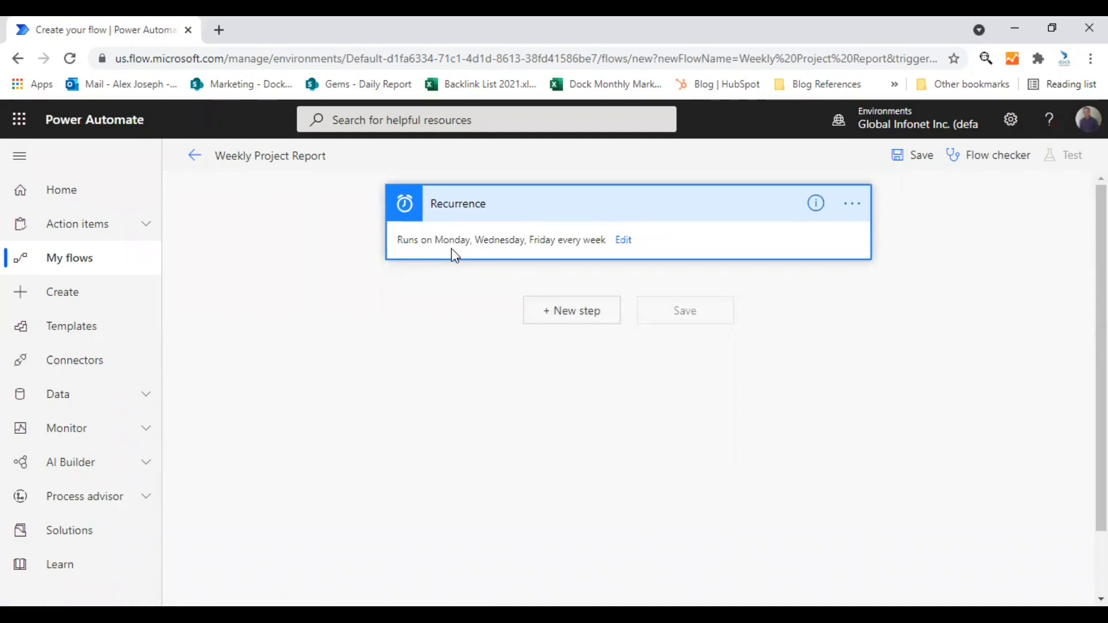
{"action": "mouse_move", "coordinate": [592, 252]}
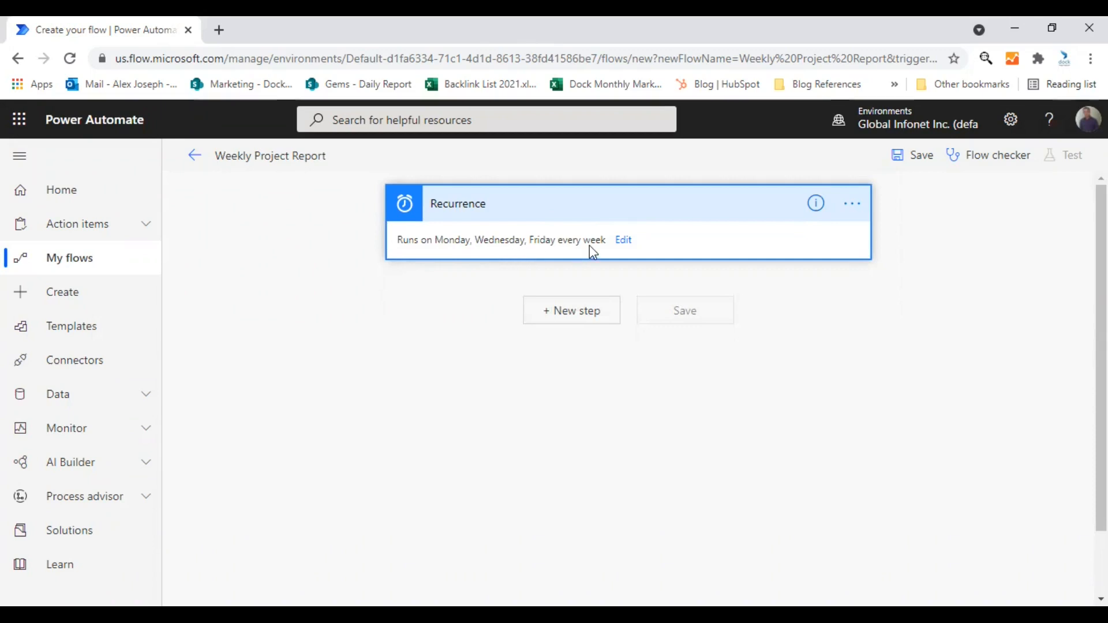
{"action": "mouse_move", "coordinate": [609, 250]}
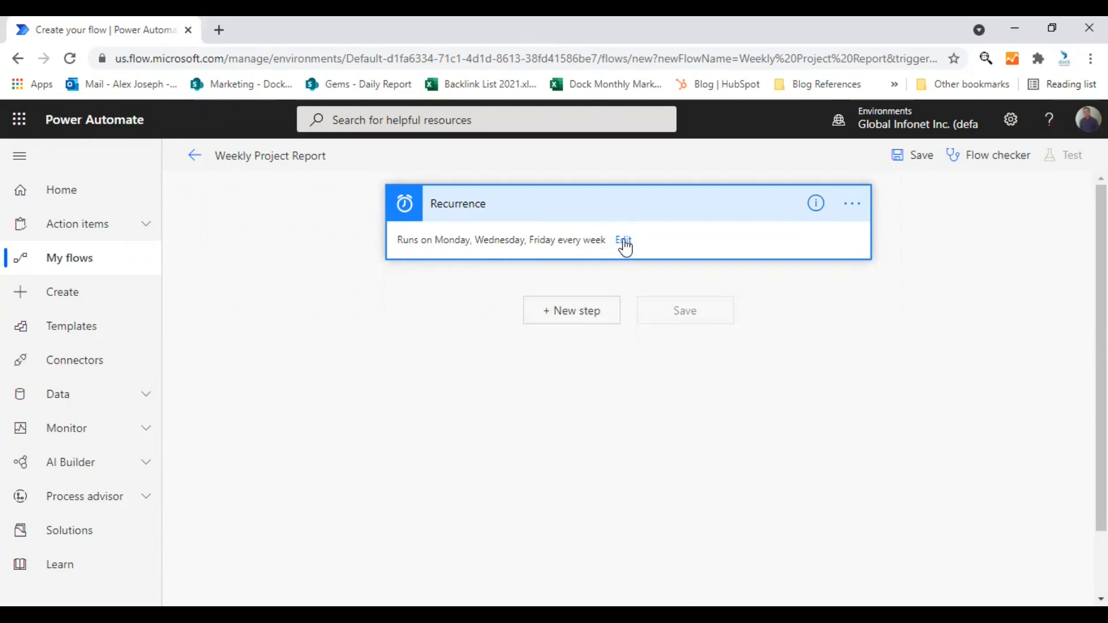
Step: Edit the Recurrence trigger, switching frequency to Day and back to Week with interval 1
{"action": "left_click", "coordinate": [622, 240]}
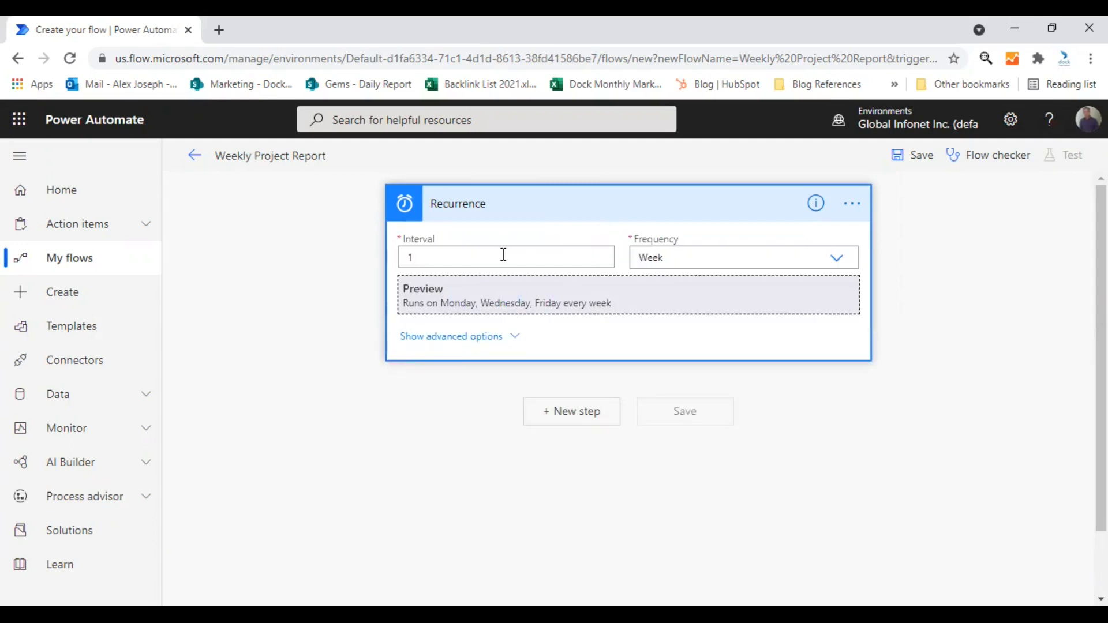
{"action": "mouse_move", "coordinate": [559, 257]}
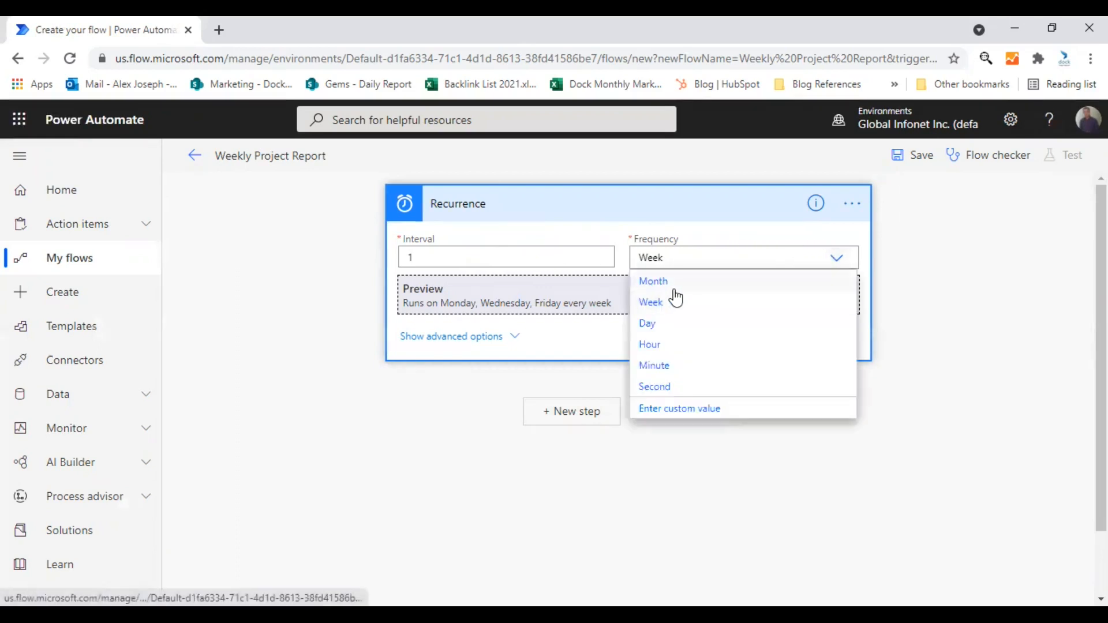
{"action": "mouse_move", "coordinate": [694, 334]}
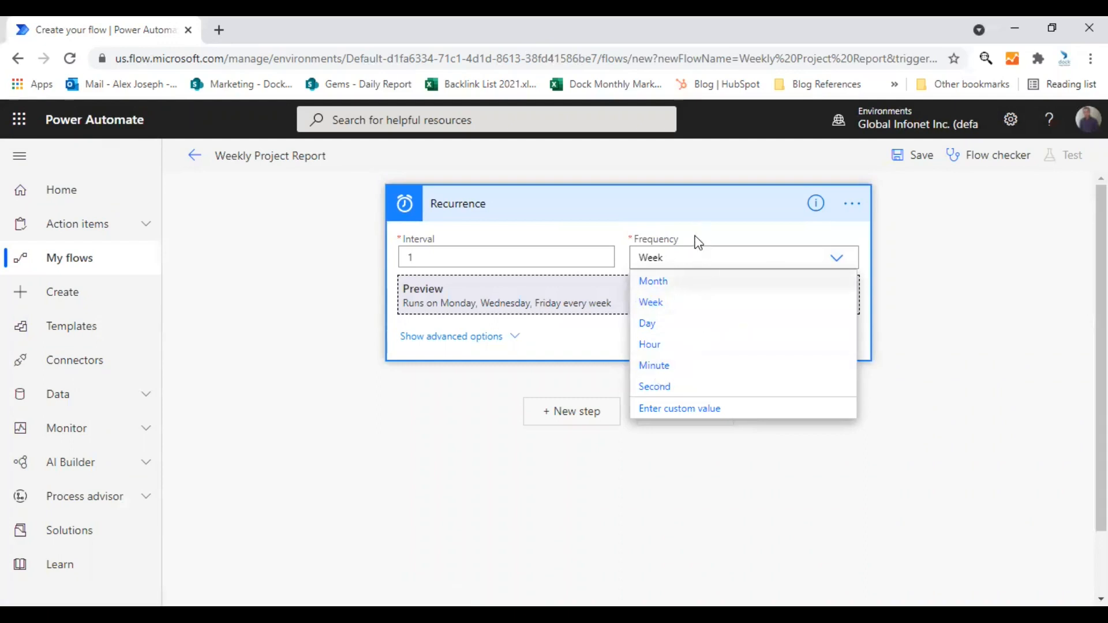
{"action": "mouse_move", "coordinate": [668, 326]}
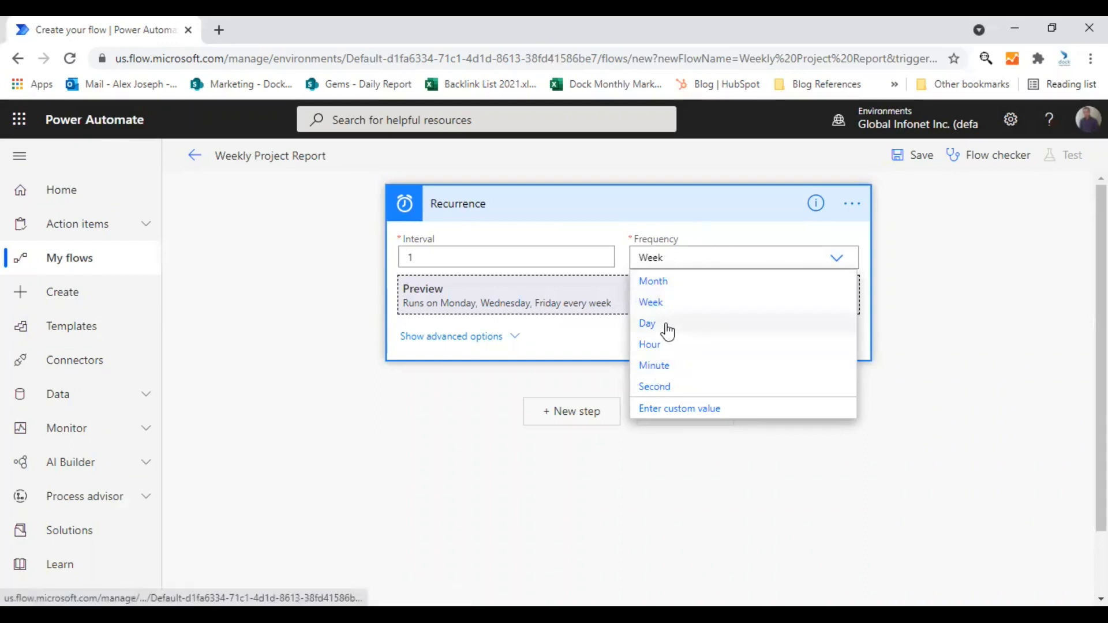
{"action": "left_click", "coordinate": [646, 324]}
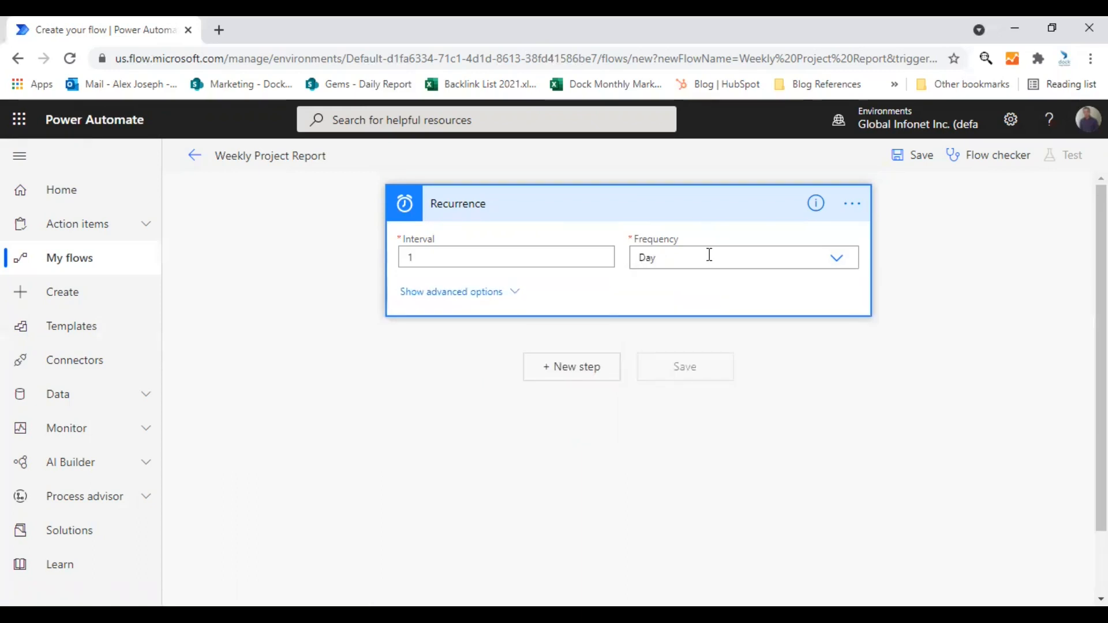
{"action": "left_click", "coordinate": [743, 256]}
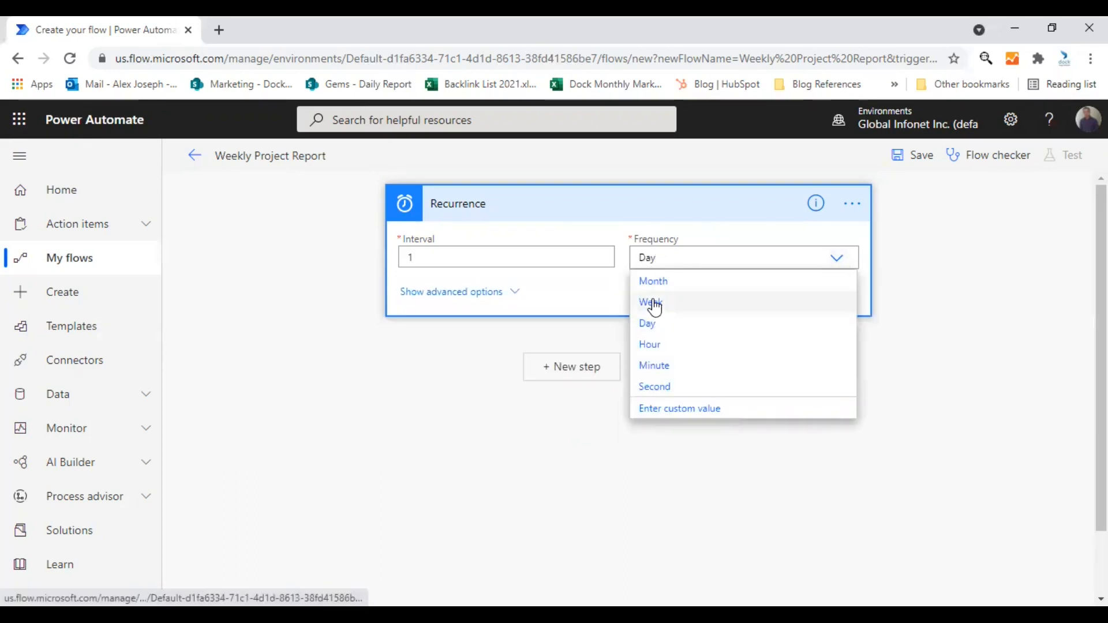
{"action": "left_click", "coordinate": [649, 301]}
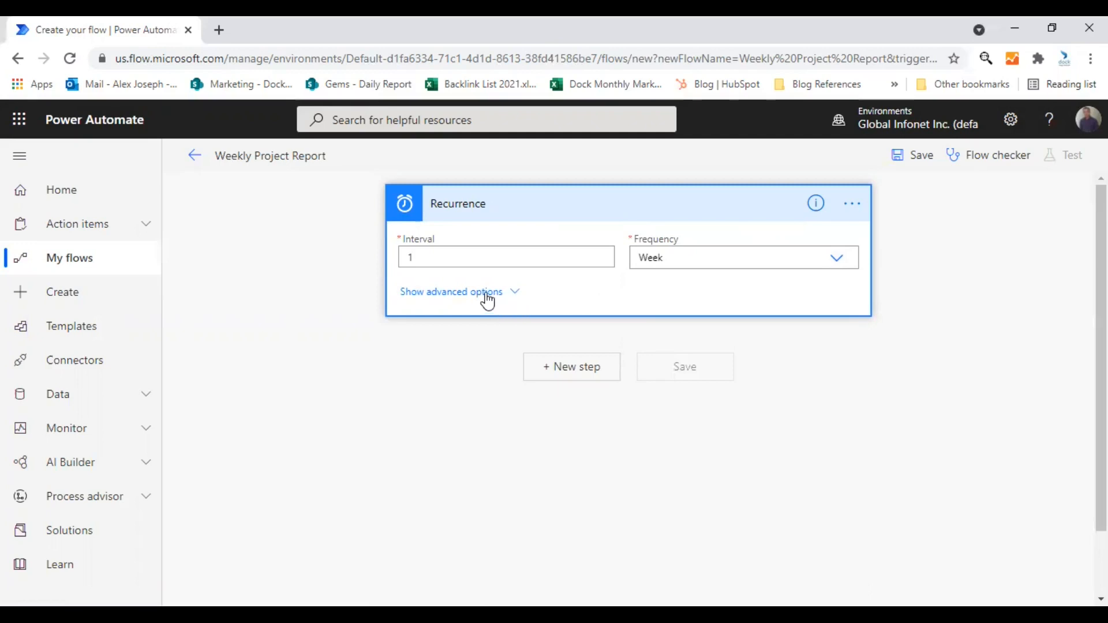
Step: In the advanced options, set the time zone to Pacific Time (US & Canada)
{"action": "left_click", "coordinate": [452, 291]}
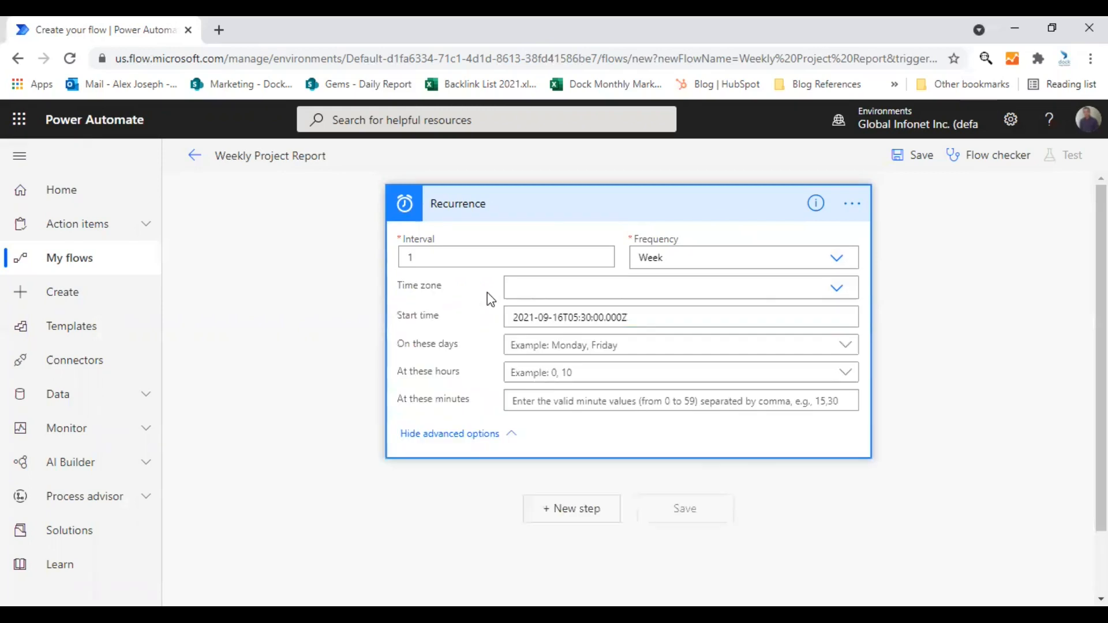
{"action": "mouse_move", "coordinate": [557, 425]}
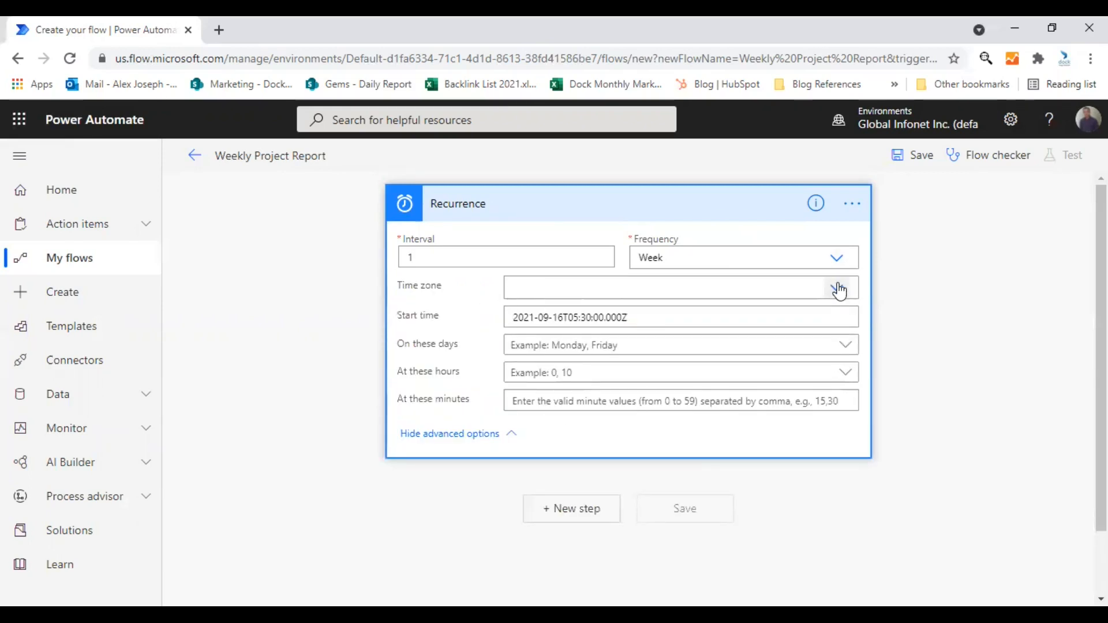
{"action": "left_click", "coordinate": [838, 287]}
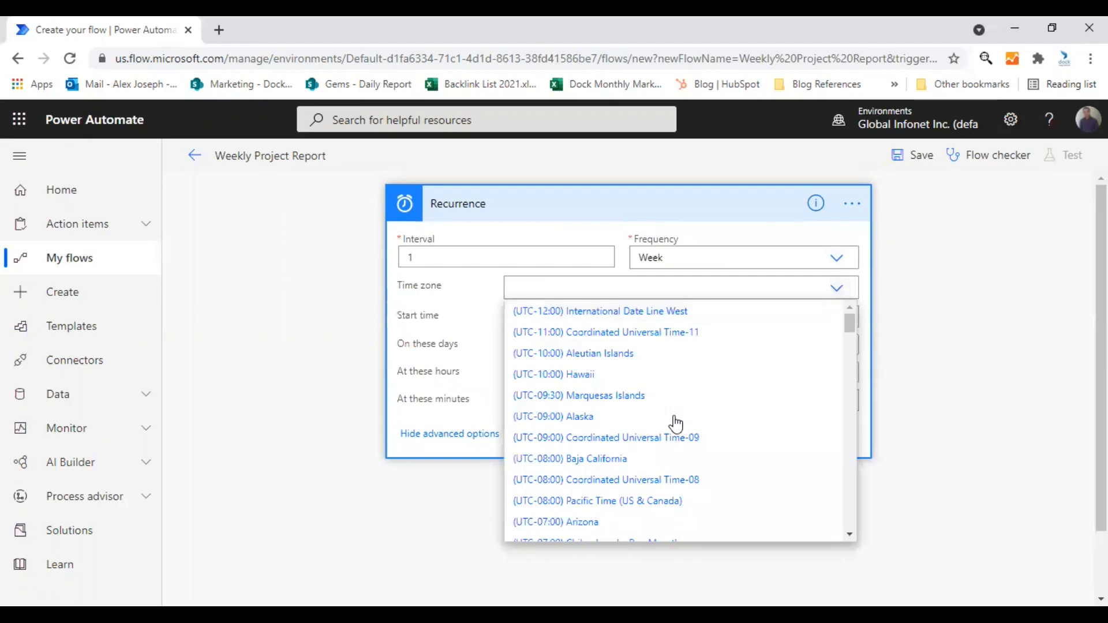
{"action": "scroll", "scroll_direction": "down", "scroll_amount": 3}
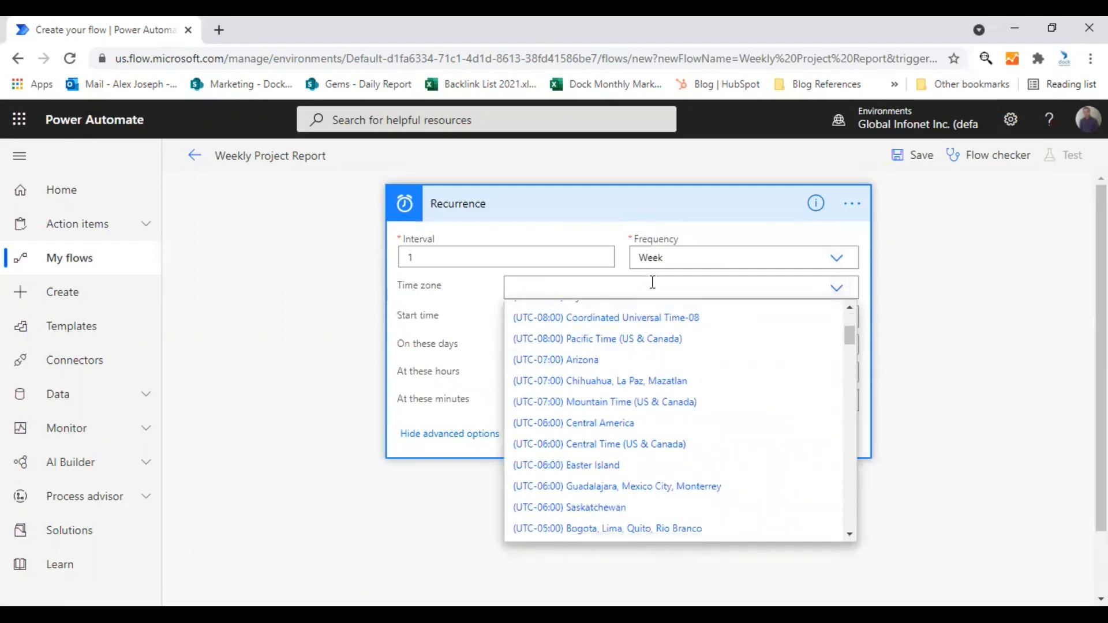
{"action": "type", "text": "pac"}
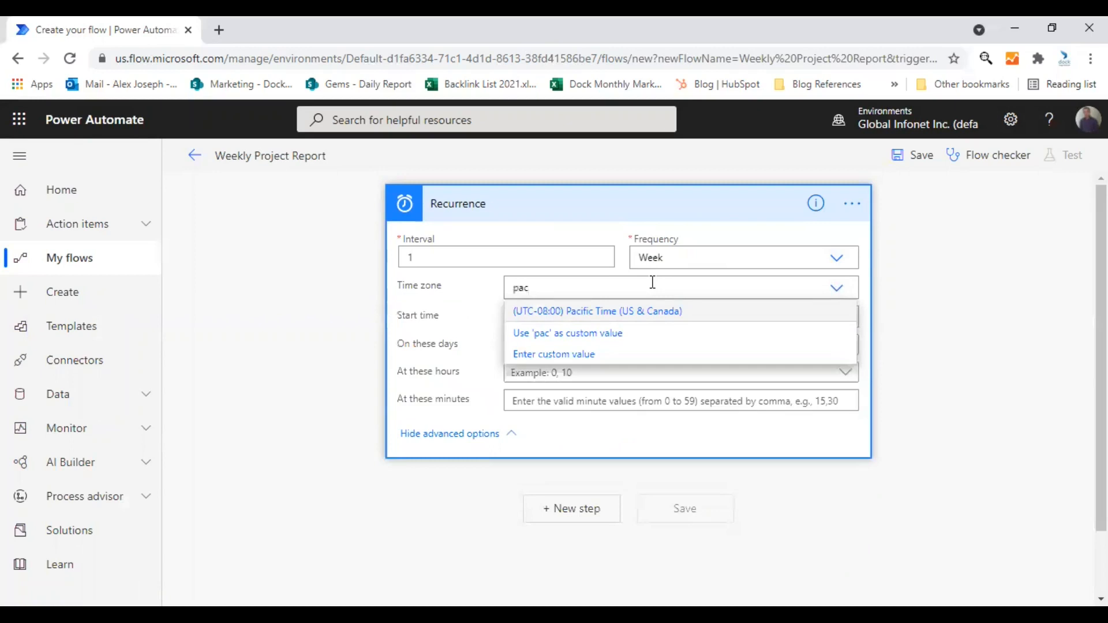
{"action": "mouse_move", "coordinate": [657, 319]}
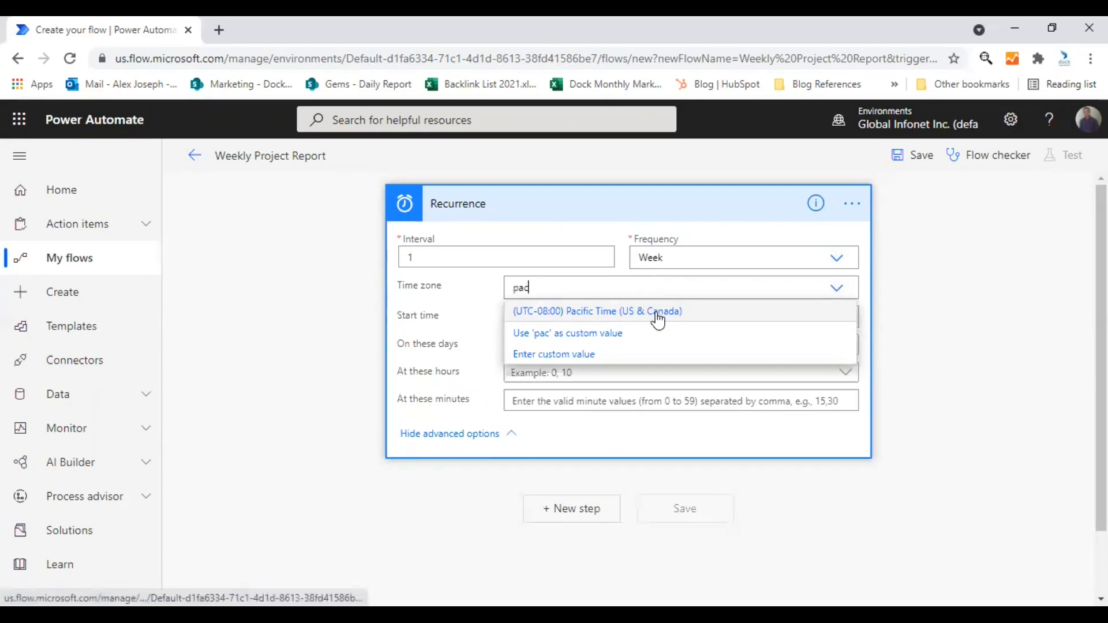
{"action": "left_click", "coordinate": [597, 310]}
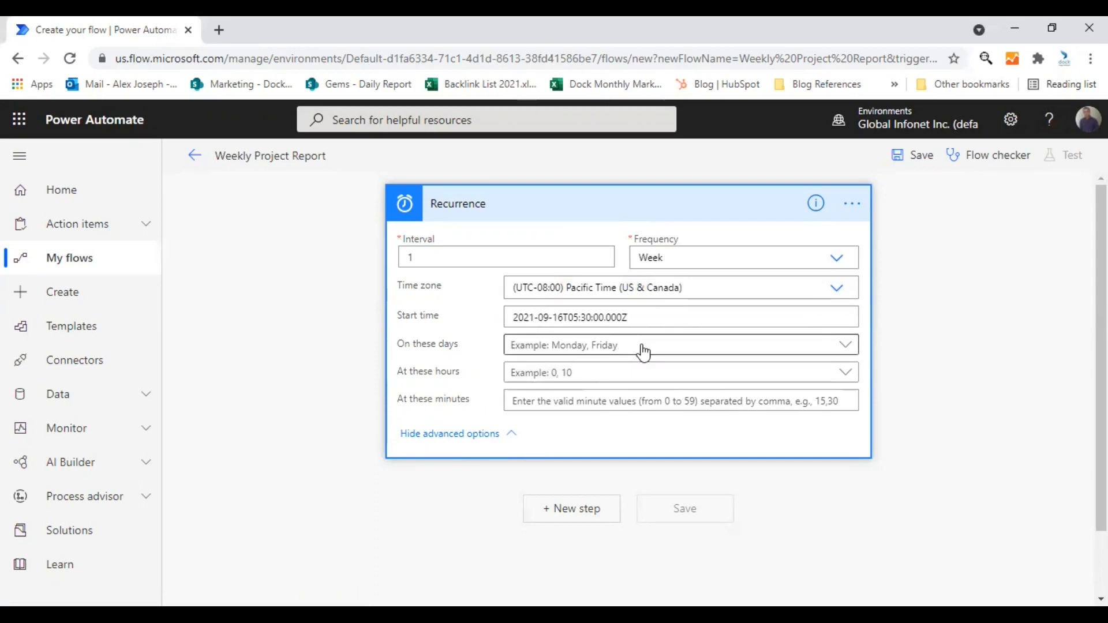
Step: Choose Monday, Wednesday and Friday as the weekly run days
{"action": "left_click", "coordinate": [681, 345]}
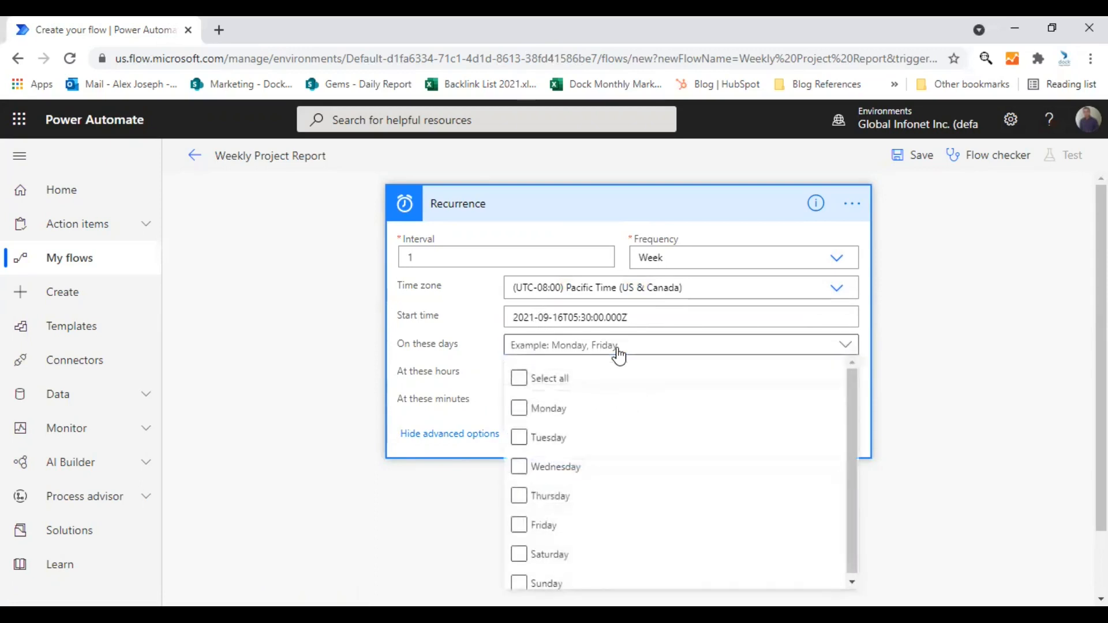
{"action": "left_click", "coordinate": [518, 406]}
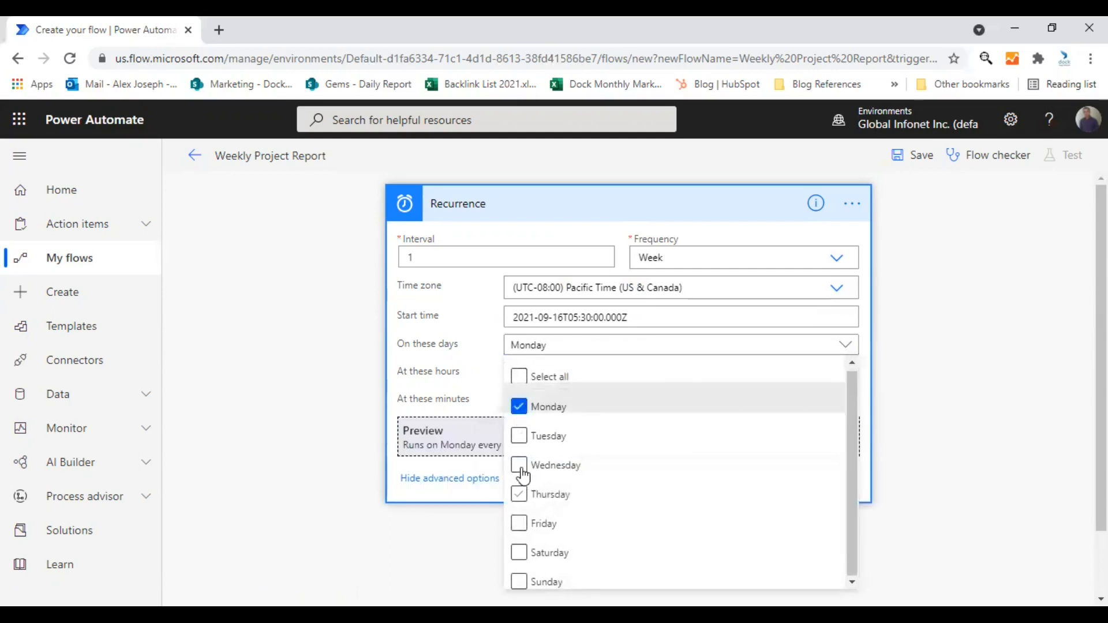
{"action": "left_click", "coordinate": [519, 465]}
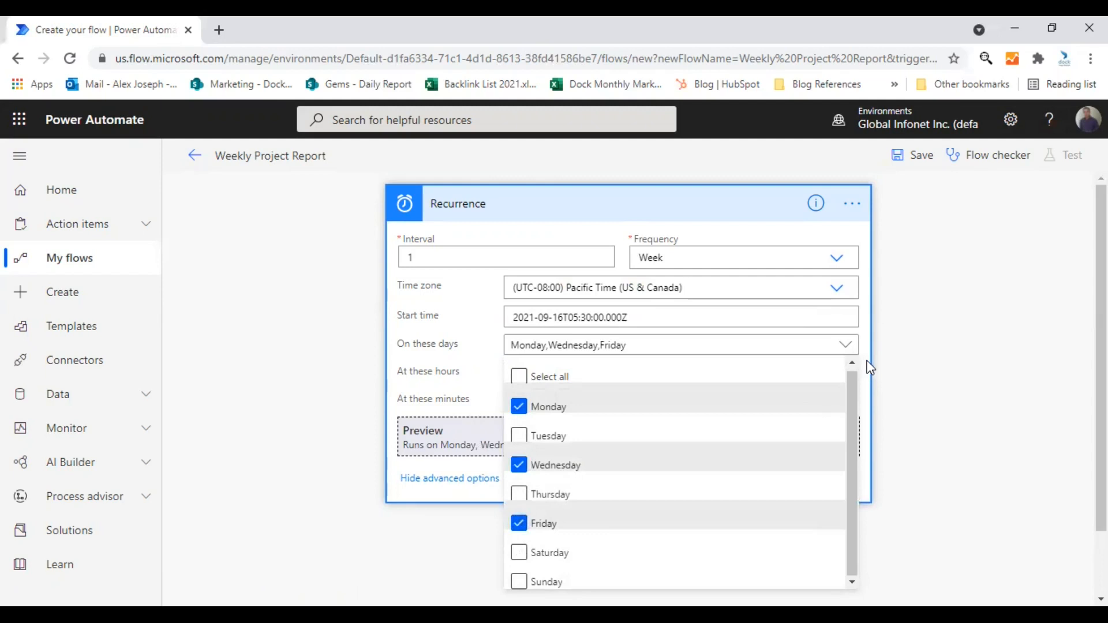
{"action": "left_click", "coordinate": [526, 427]}
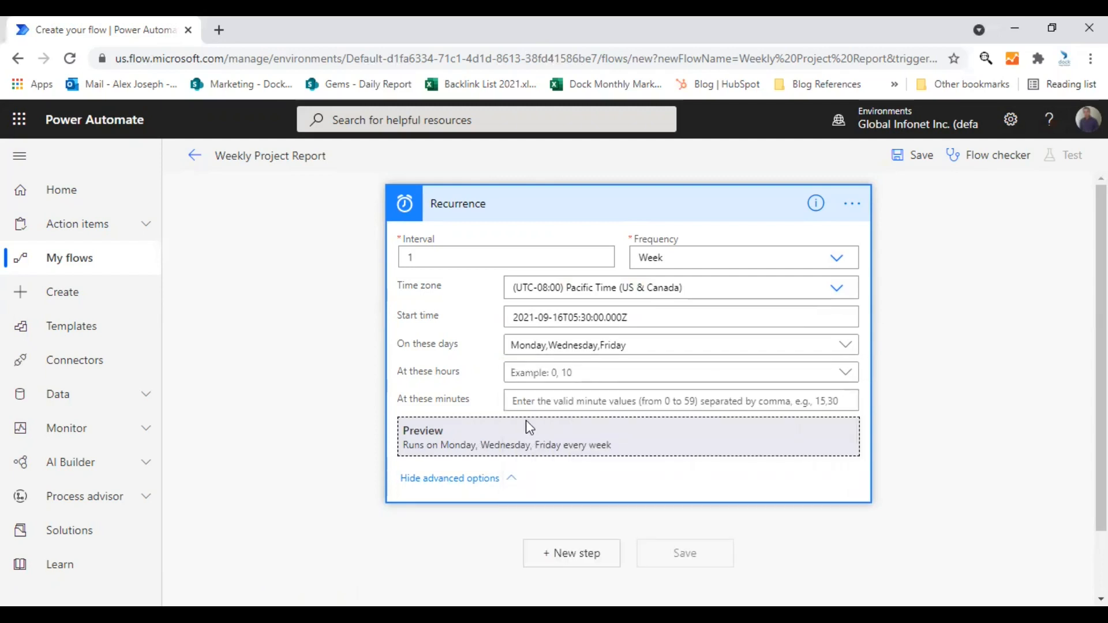
{"action": "mouse_move", "coordinate": [454, 458]}
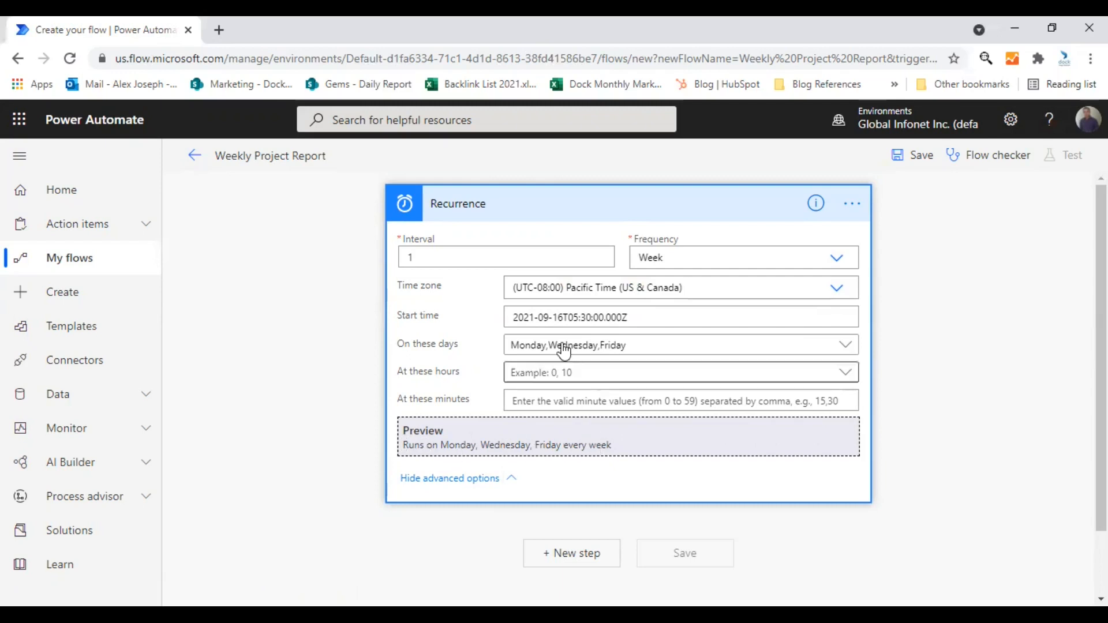
Step: Set the run hour to 11 so the trigger runs at 11:00 on Monday, Wednesday, Friday
{"action": "left_click", "coordinate": [679, 373]}
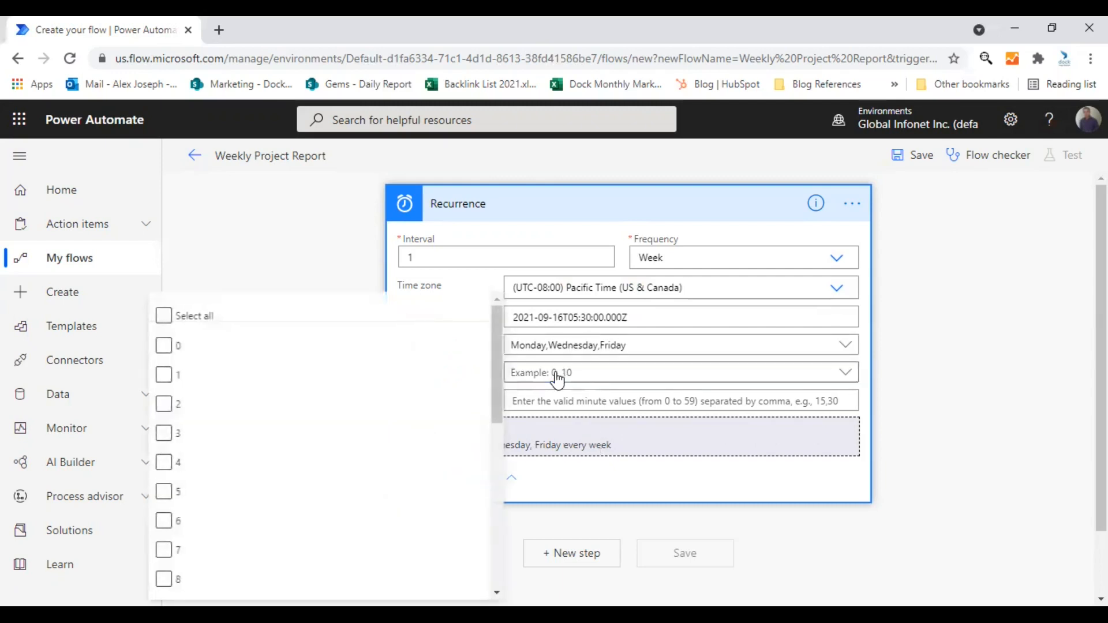
{"action": "left_click", "coordinate": [681, 373]}
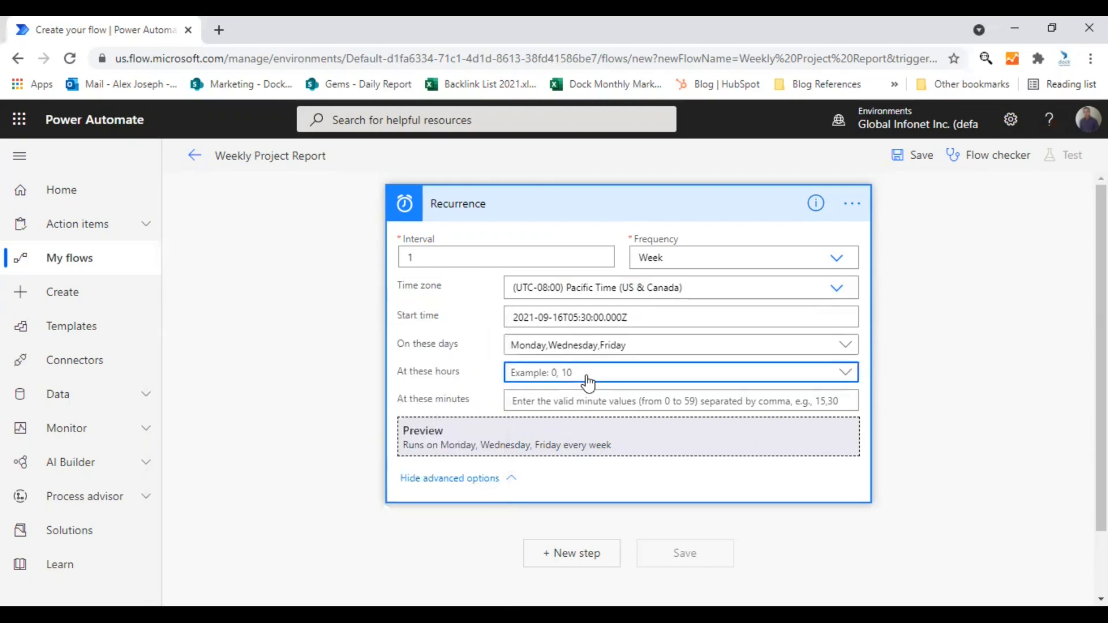
{"action": "mouse_move", "coordinate": [582, 401]}
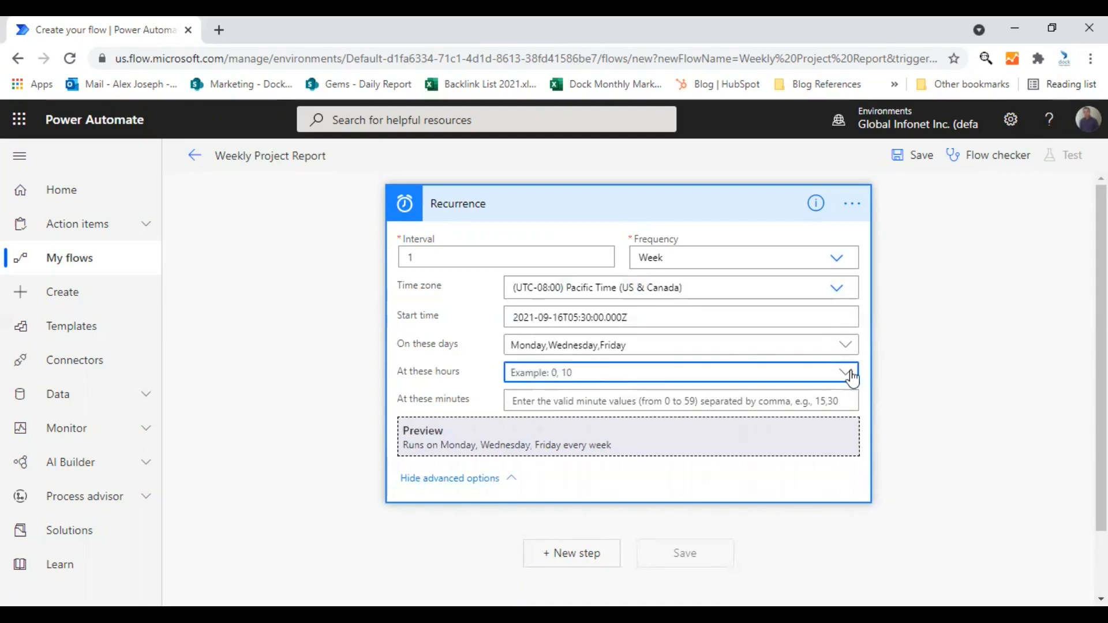
{"action": "left_click", "coordinate": [845, 373]}
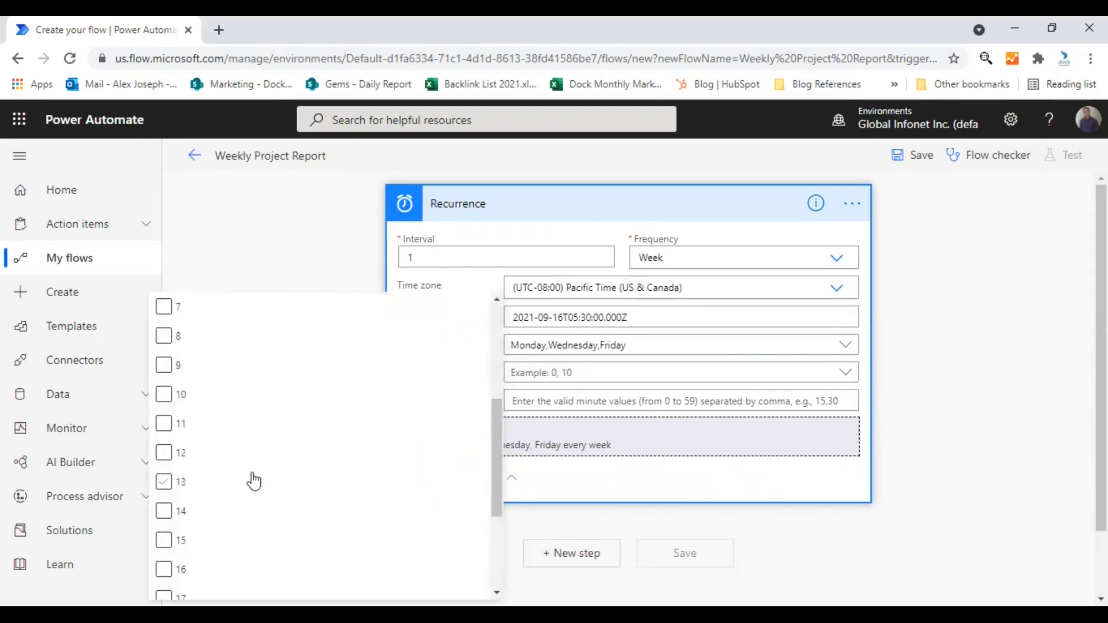
{"action": "left_click", "coordinate": [163, 424]}
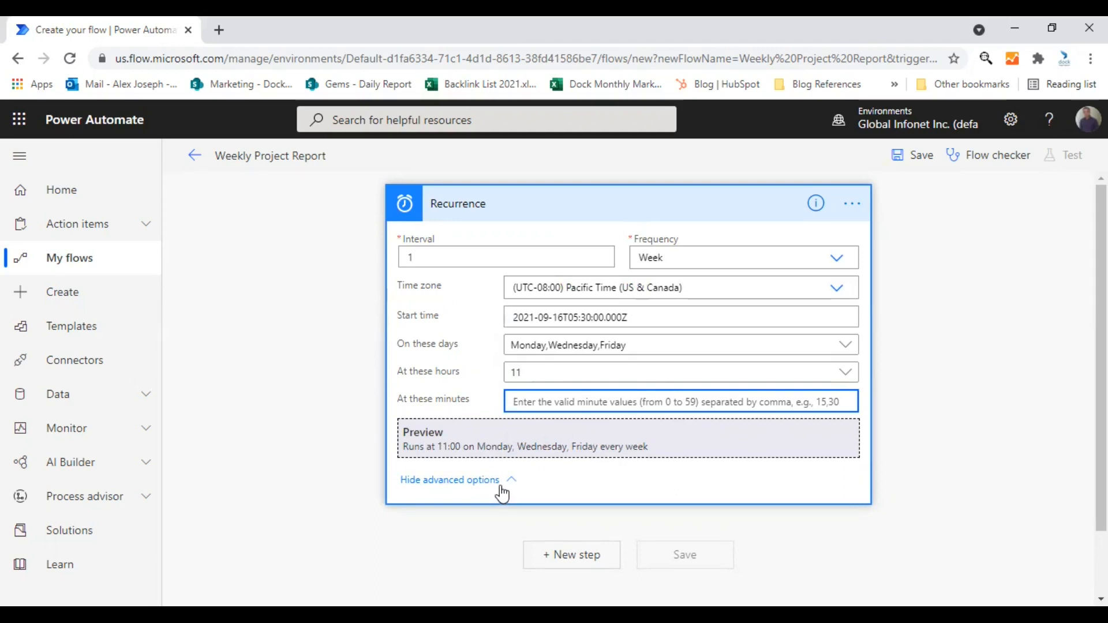
{"action": "left_click", "coordinate": [449, 480]}
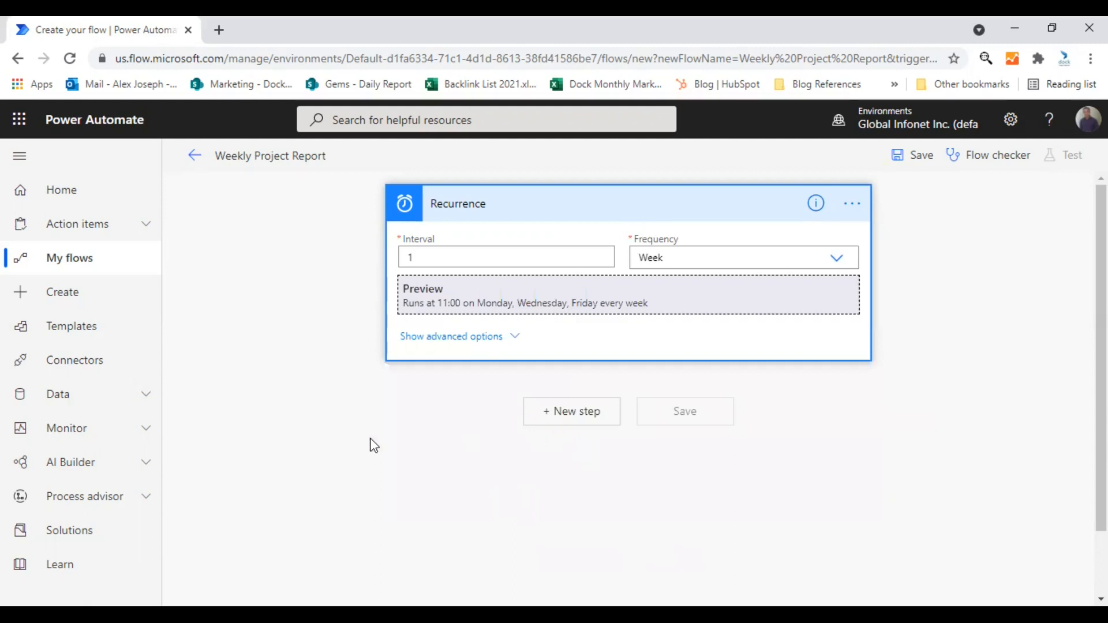
{"action": "mouse_move", "coordinate": [392, 453]}
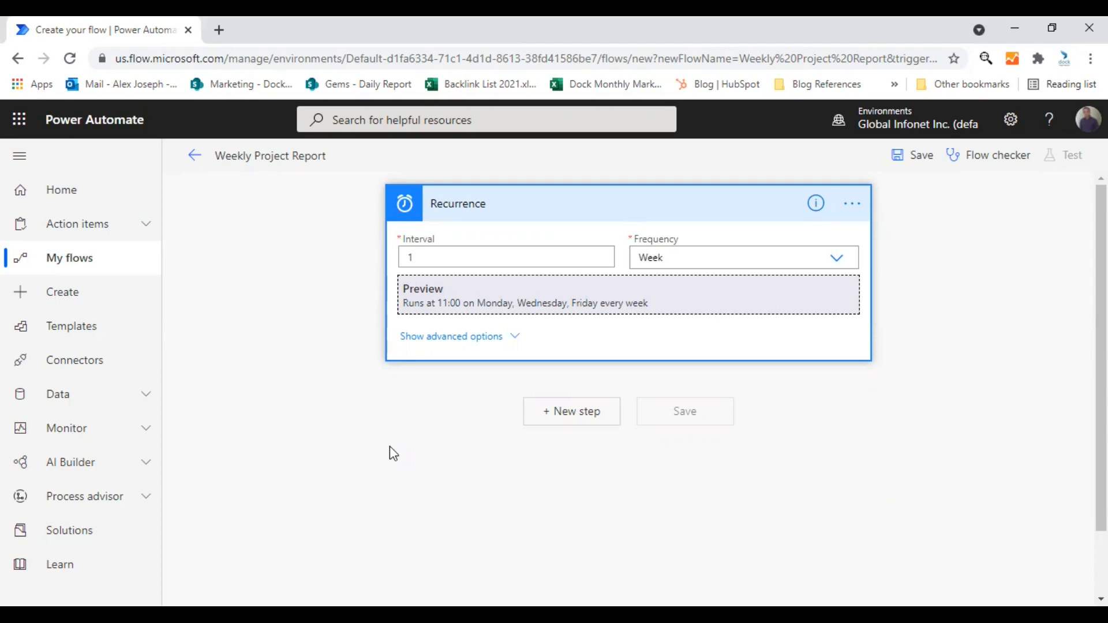
{"action": "mouse_move", "coordinate": [397, 452]}
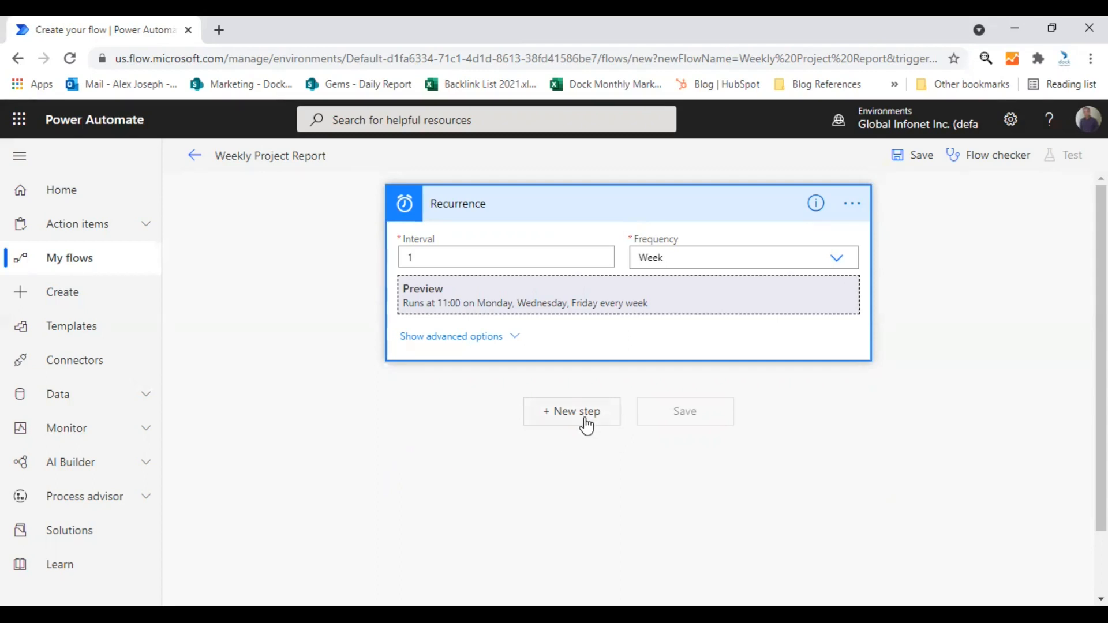
Step: Add a new step after the Recurrence trigger and bring up its operation picker
{"action": "left_click", "coordinate": [572, 411]}
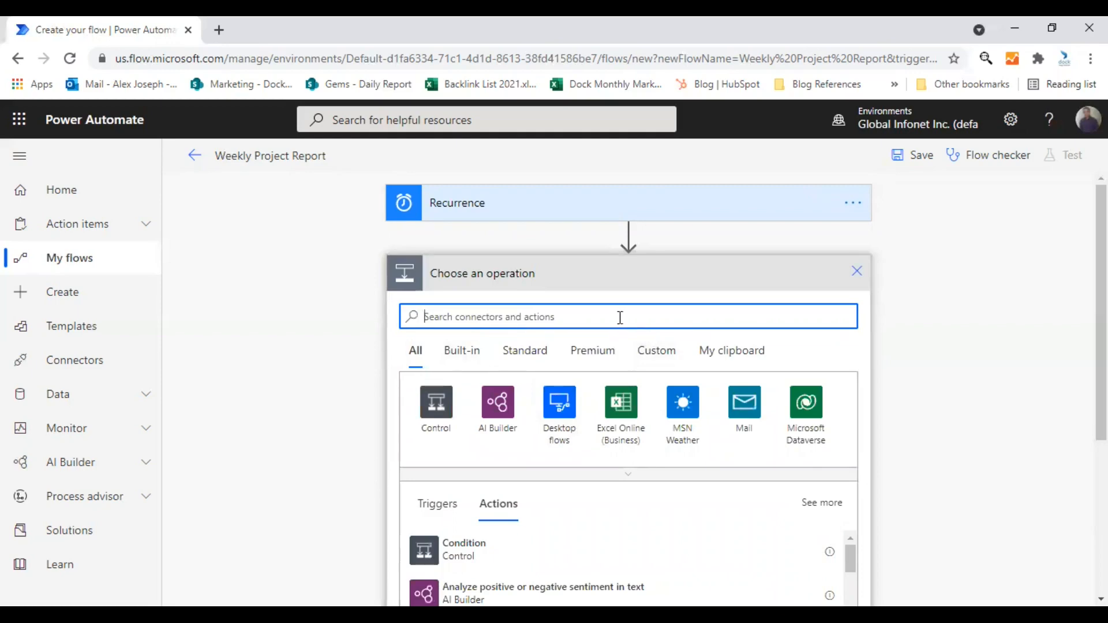
{"action": "mouse_move", "coordinate": [620, 316]}
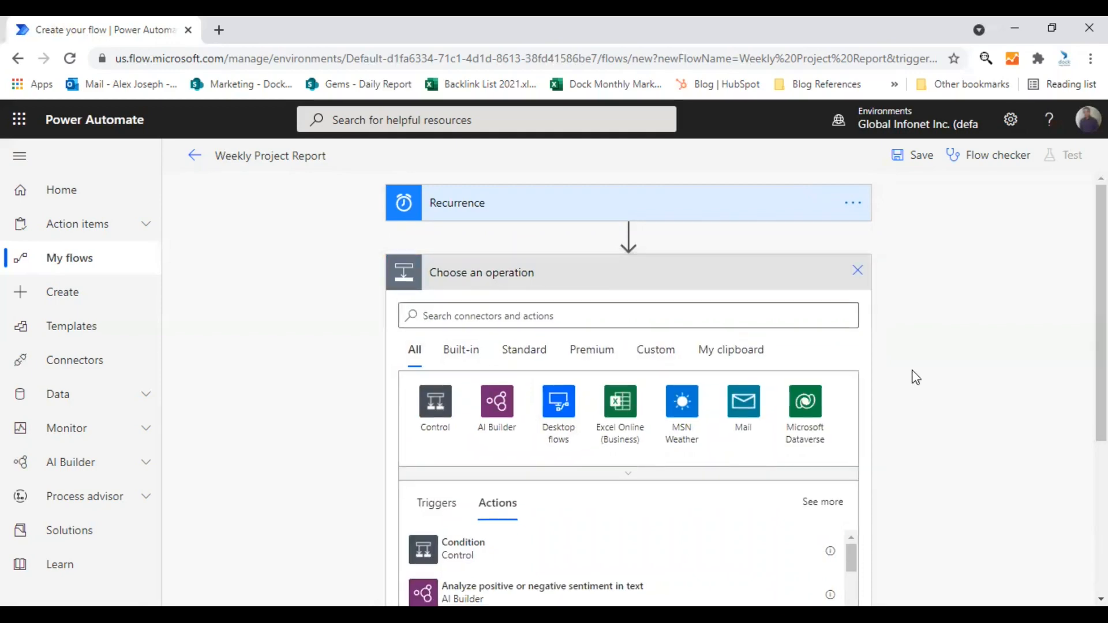
{"action": "left_click", "coordinate": [857, 271]}
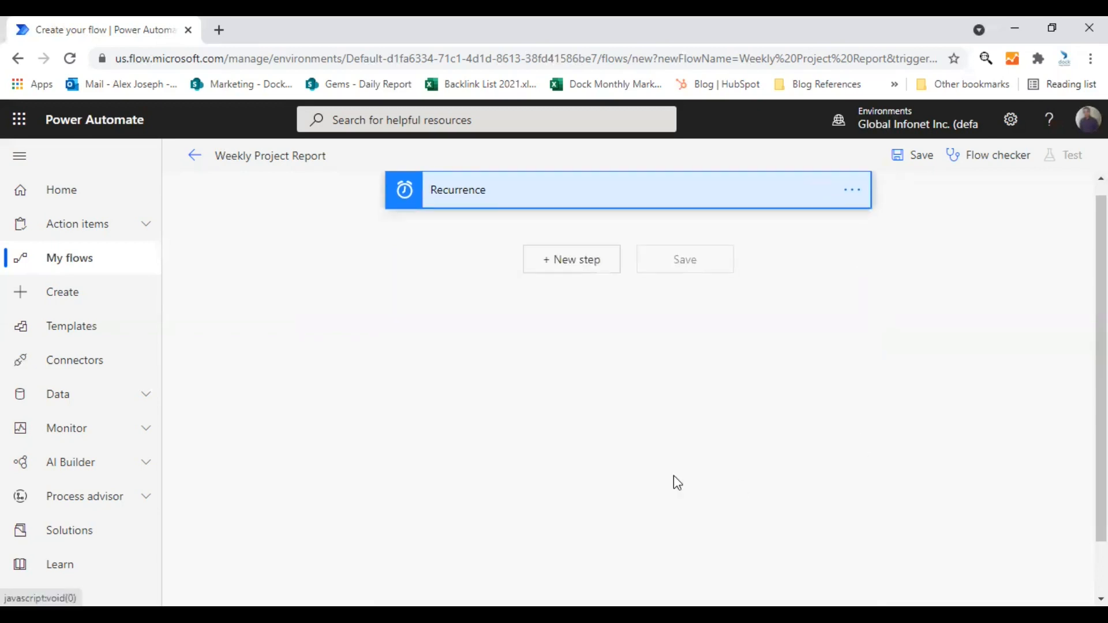
{"action": "left_click", "coordinate": [572, 260]}
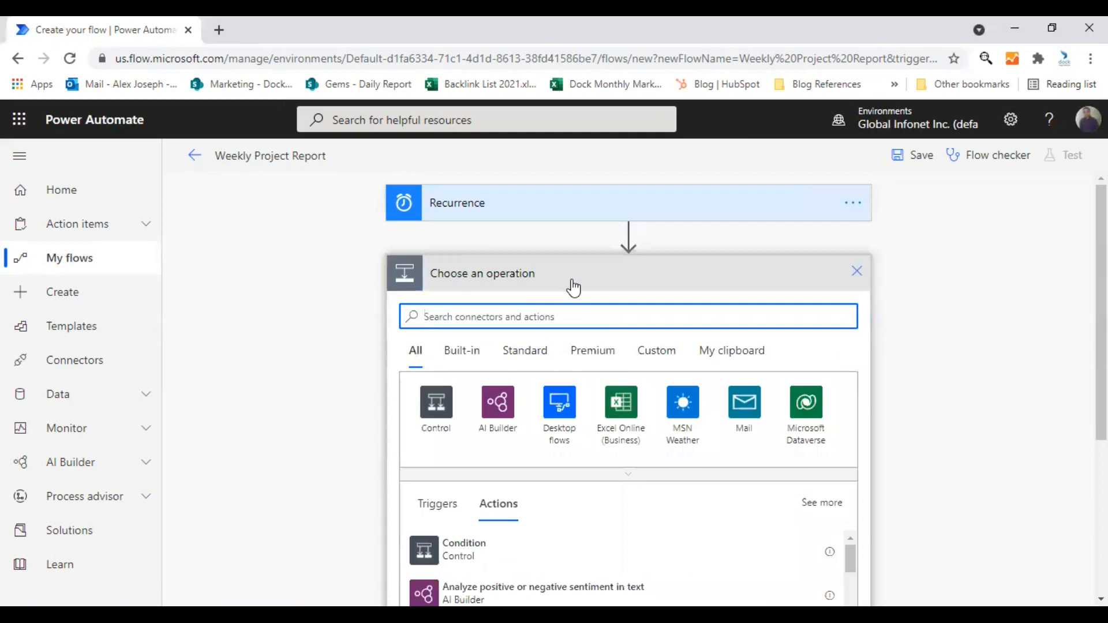
{"action": "mouse_move", "coordinate": [570, 303]}
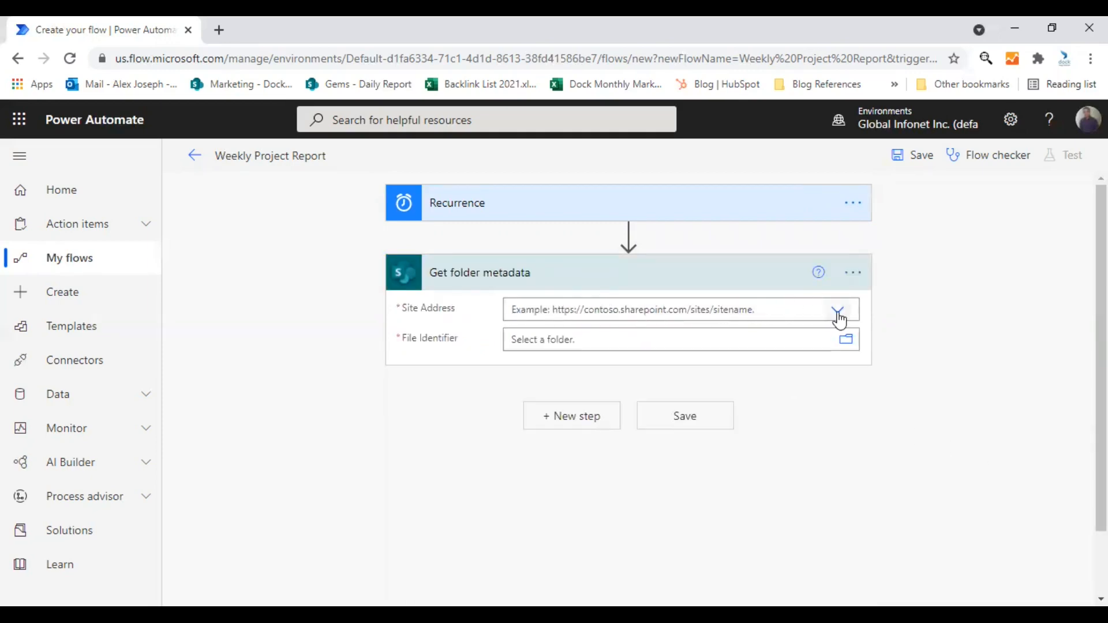
Step: Target the Marketing Updates site and choose the Marketing Documents folder as file identifier
{"action": "left_click", "coordinate": [838, 309]}
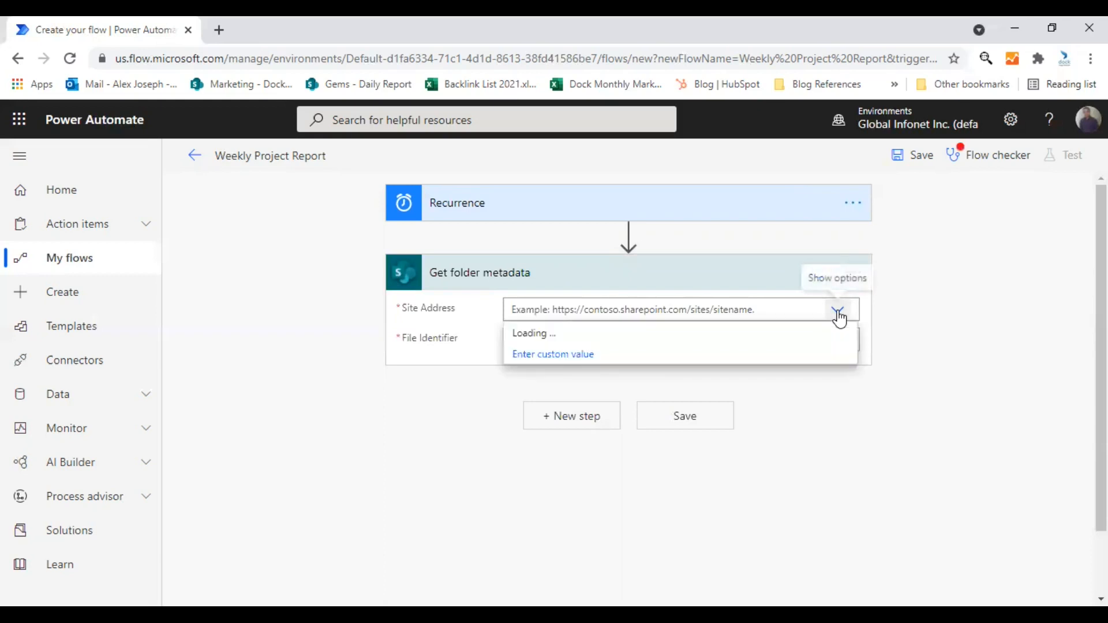
{"action": "left_click", "coordinate": [838, 309]}
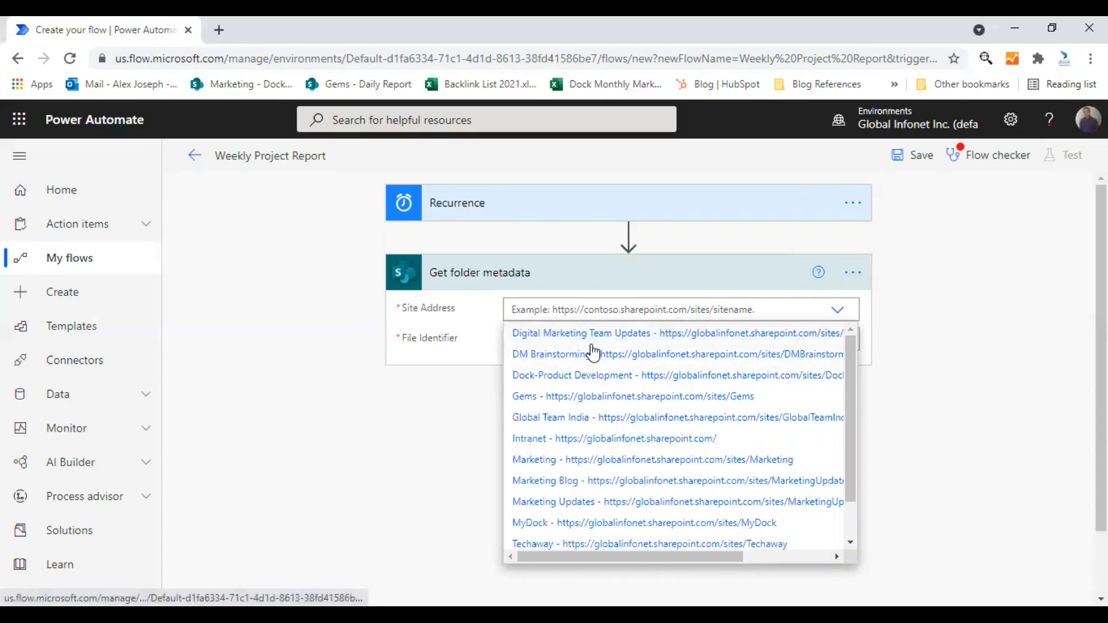
{"action": "mouse_move", "coordinate": [562, 509]}
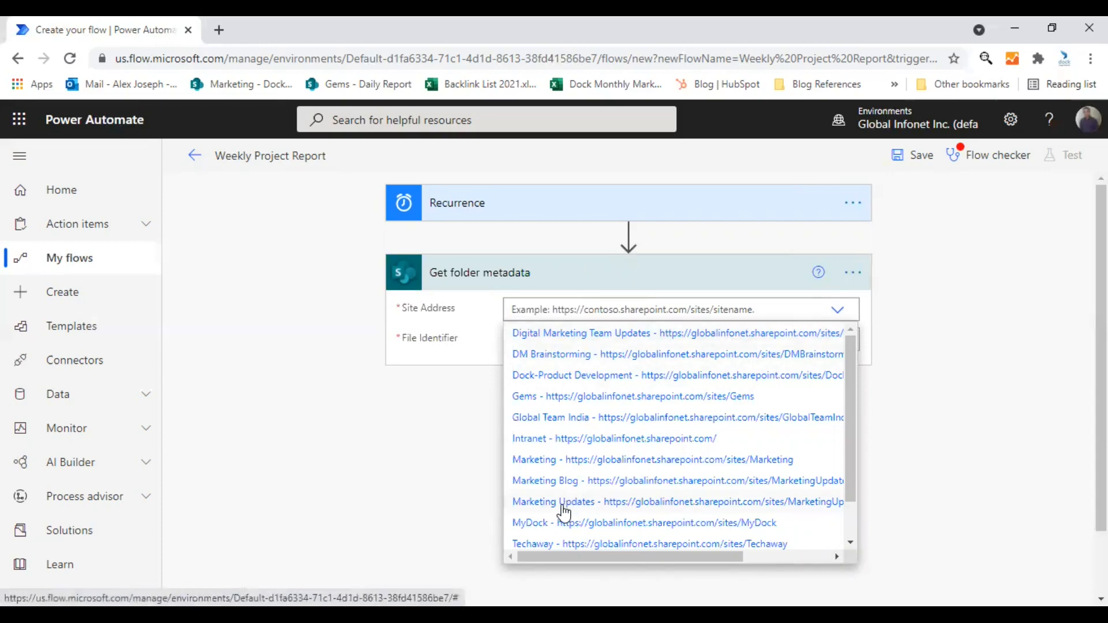
{"action": "left_click", "coordinate": [553, 502]}
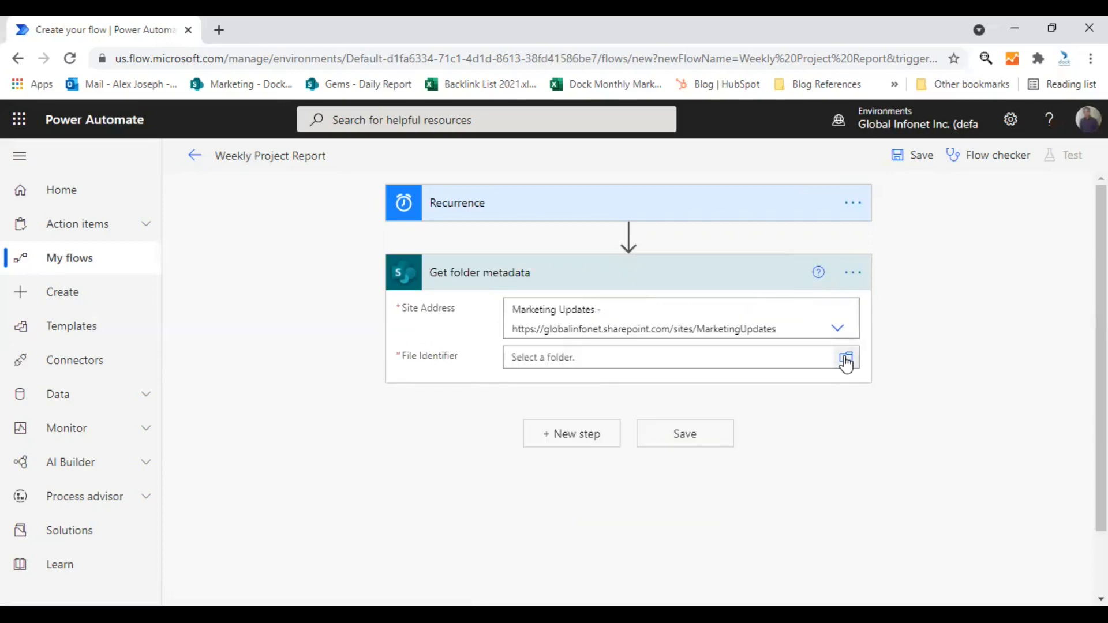
{"action": "left_click", "coordinate": [846, 357]}
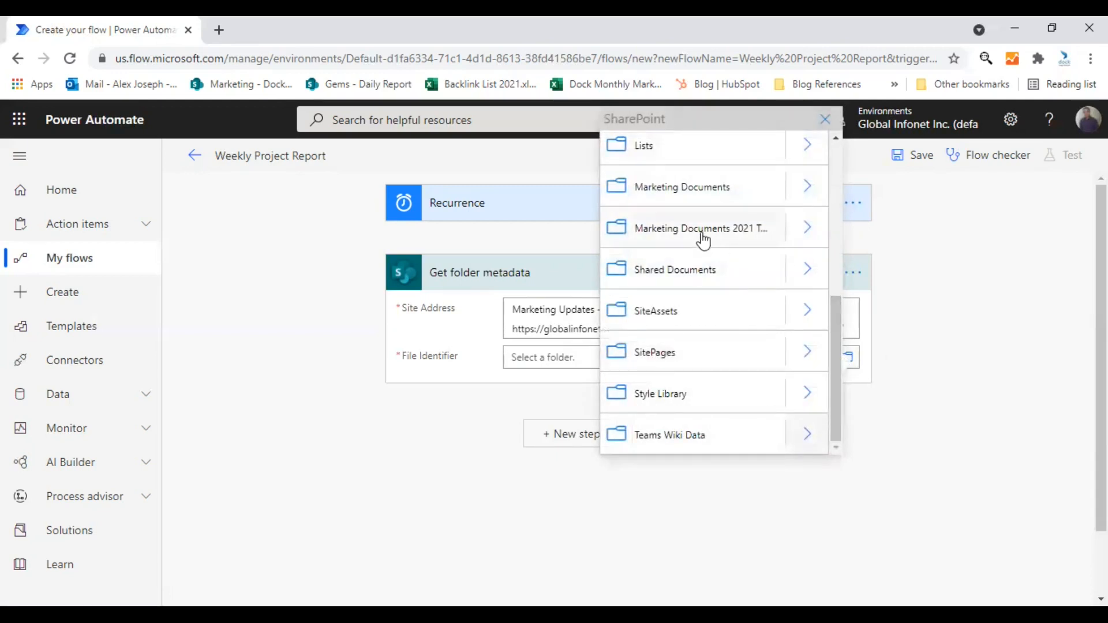
{"action": "left_click", "coordinate": [699, 229]}
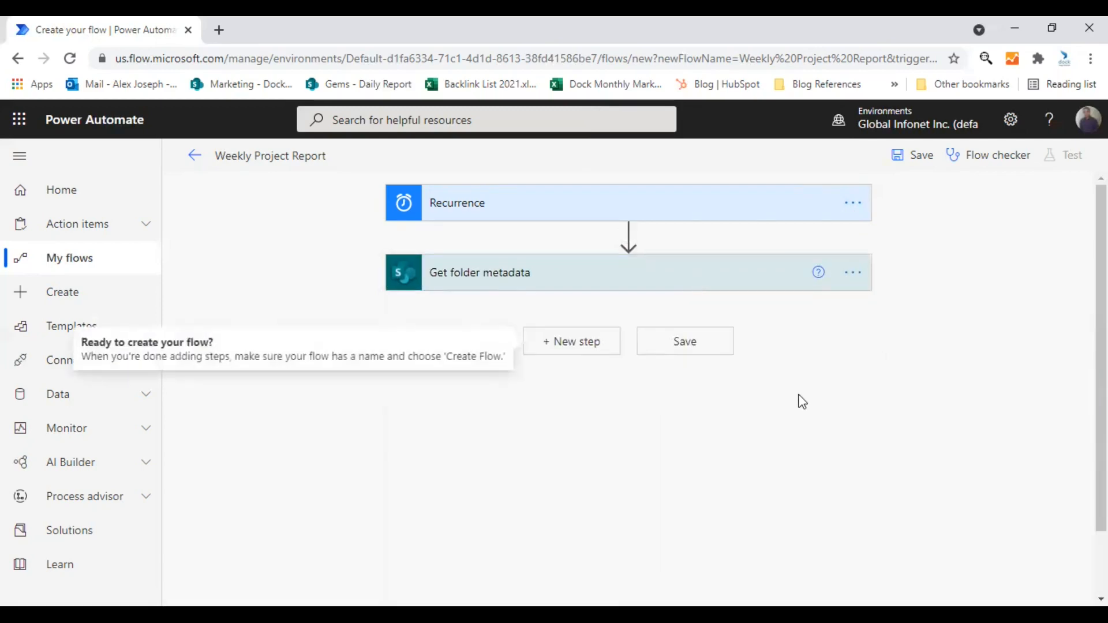
{"action": "mouse_move", "coordinate": [795, 403]}
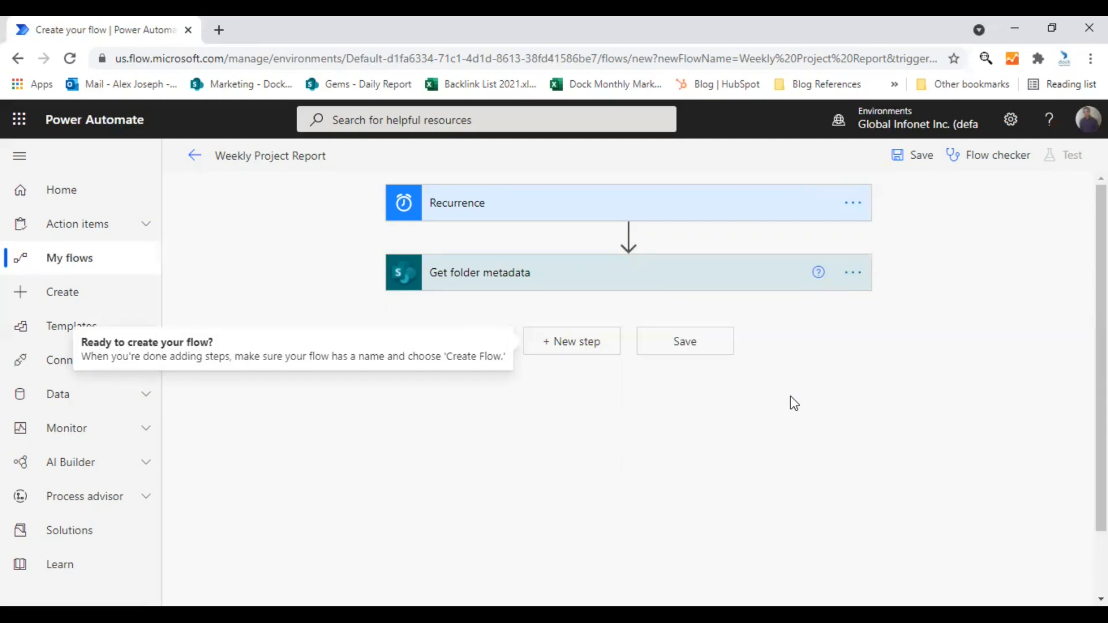
{"action": "mouse_move", "coordinate": [765, 383]}
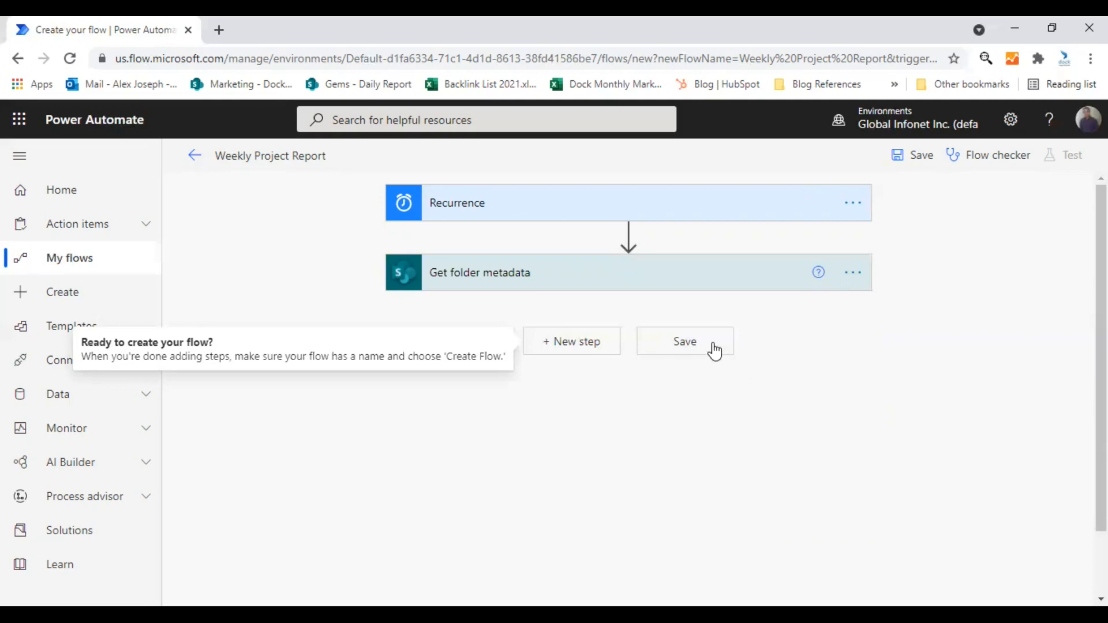
Step: Save the Weekly Project Report flow and close the Test pane without running a test
{"action": "left_click", "coordinate": [685, 342]}
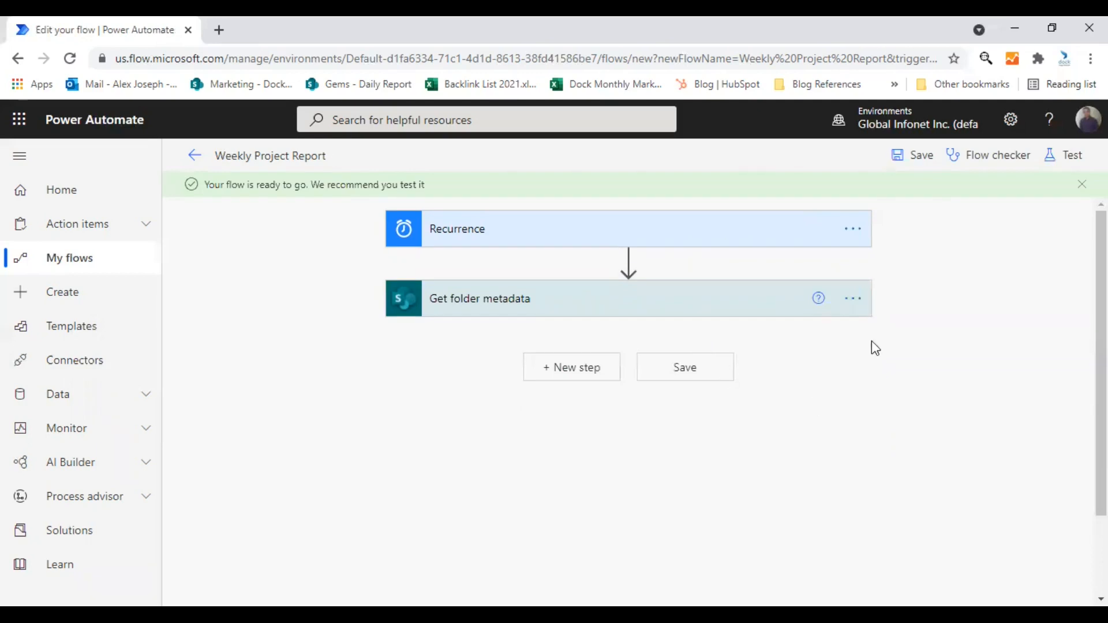
{"action": "left_click", "coordinate": [1071, 155]}
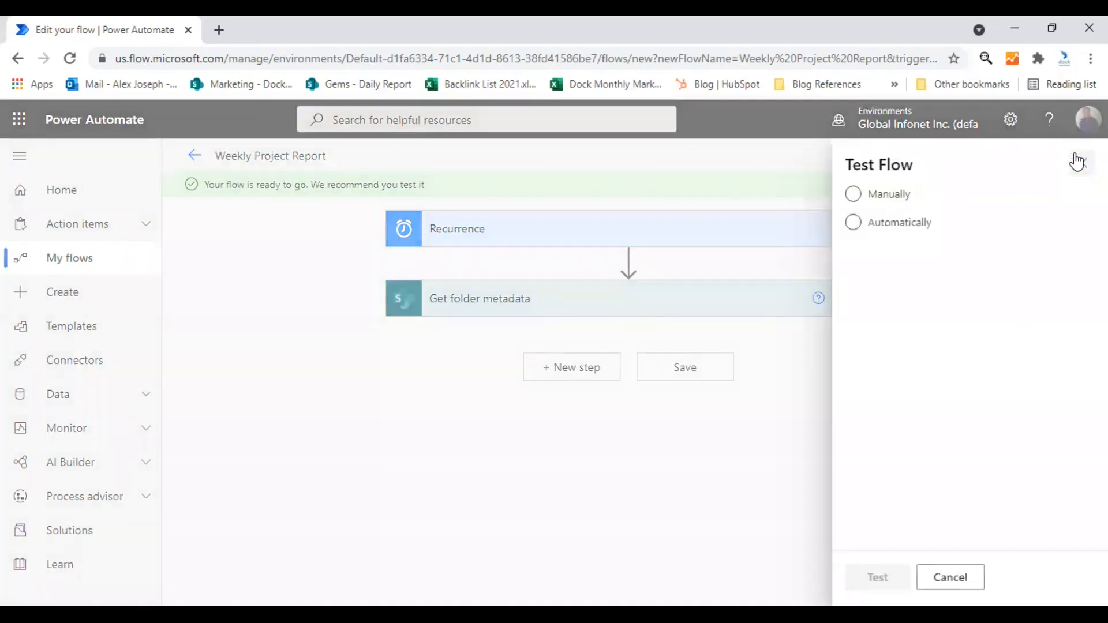
{"action": "left_click", "coordinate": [853, 194]}
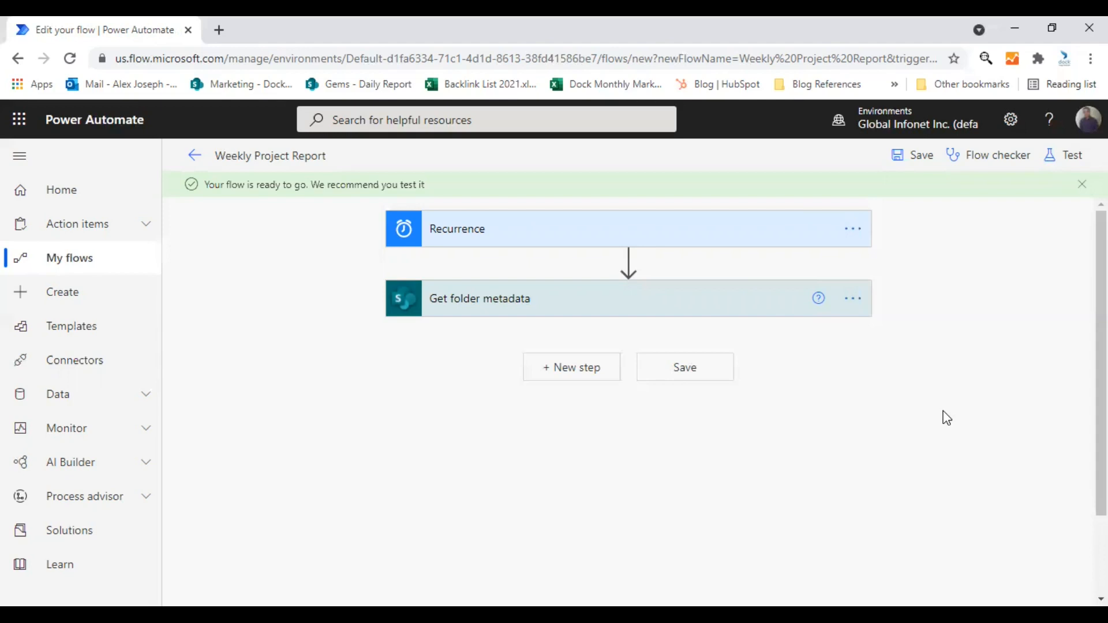
{"action": "mouse_move", "coordinate": [170, 318]}
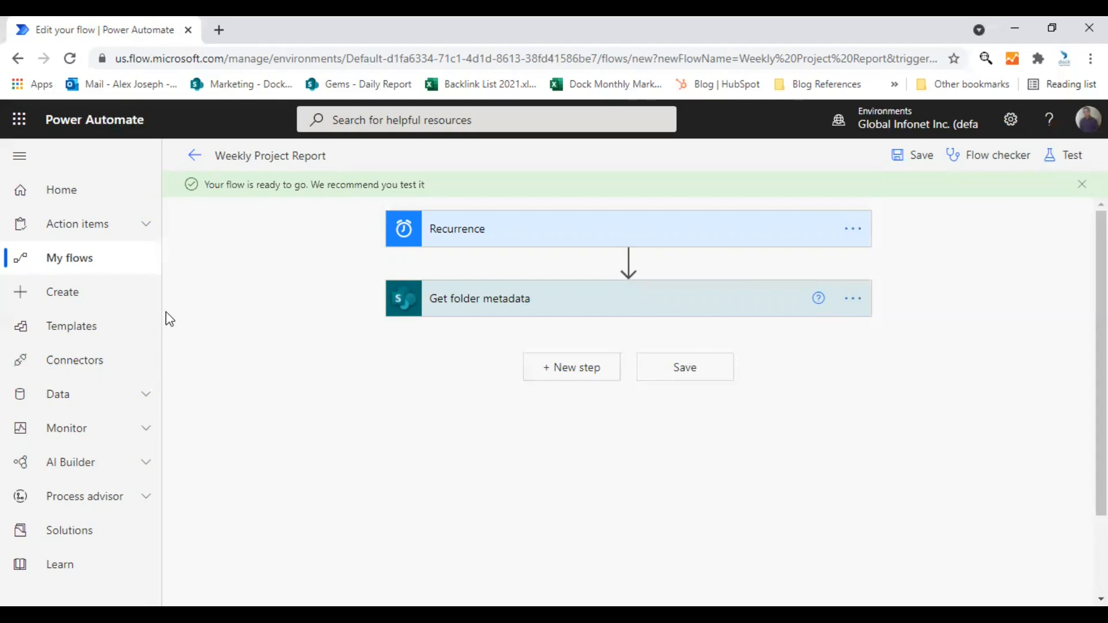
Step: Return to My flows and highlight Weekly Project Report's Scheduled type in the list
{"action": "left_click", "coordinate": [69, 258]}
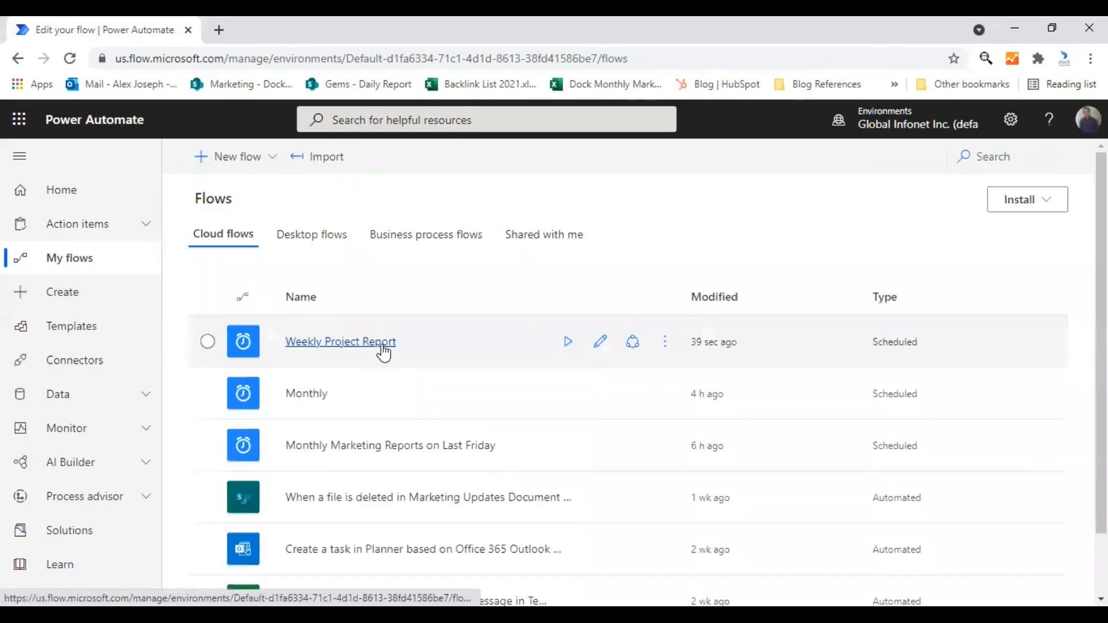
{"action": "mouse_move", "coordinate": [393, 376]}
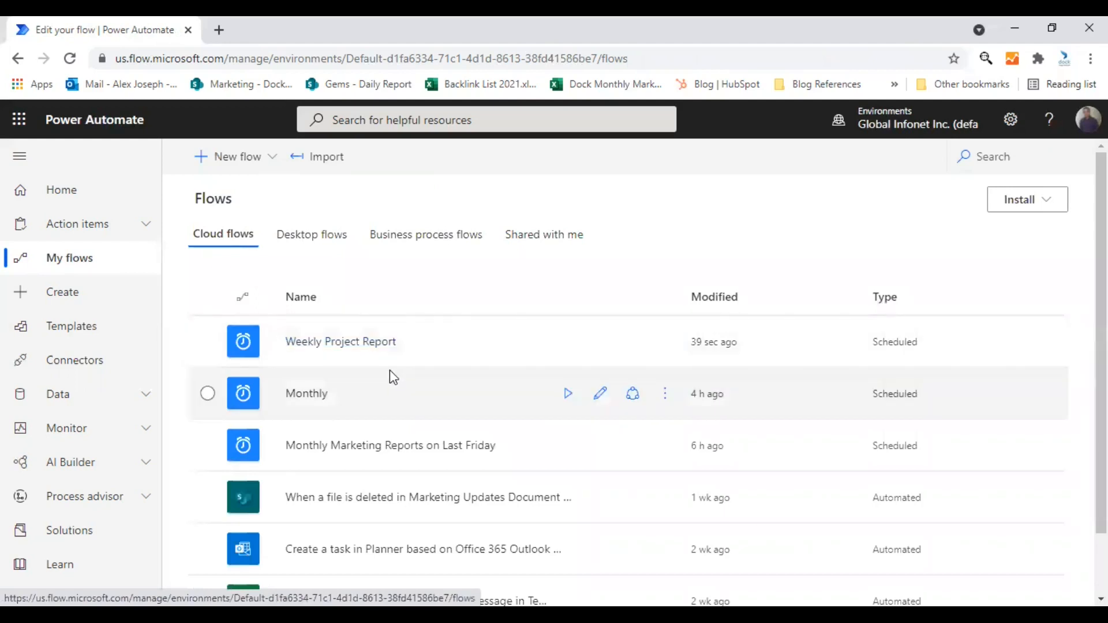
{"action": "mouse_move", "coordinate": [388, 365]}
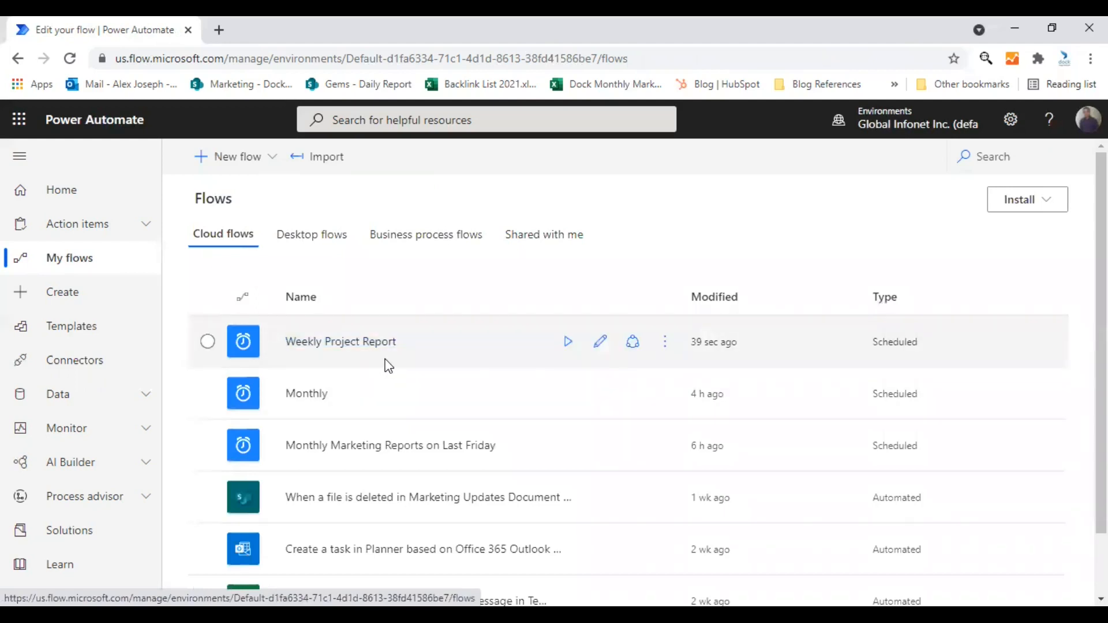
{"action": "mouse_move", "coordinate": [406, 359]}
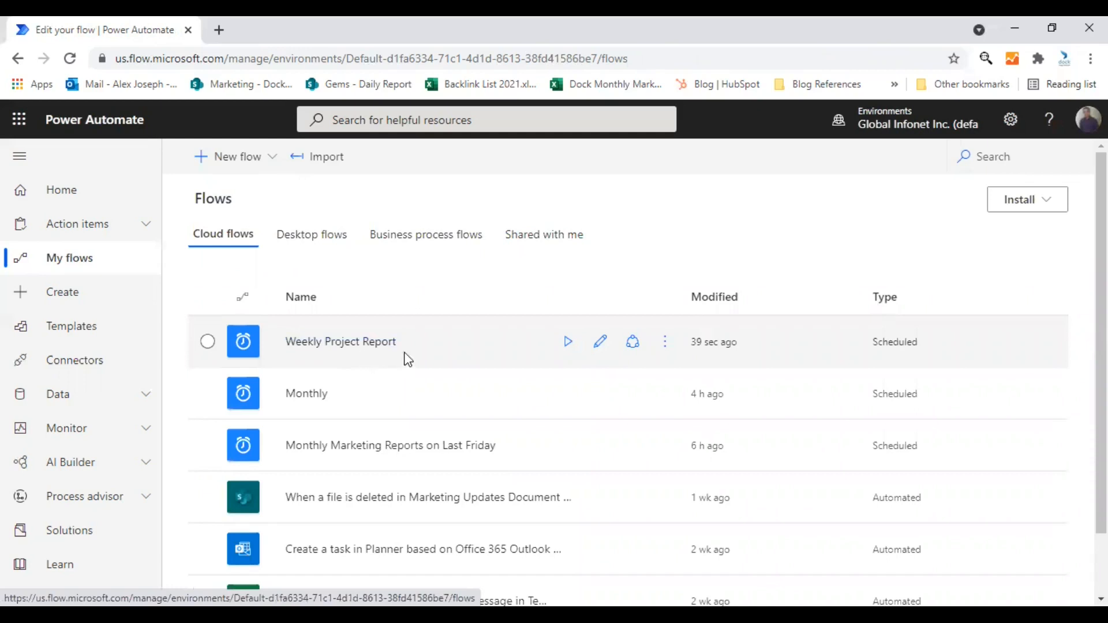
{"action": "mouse_move", "coordinate": [927, 353]}
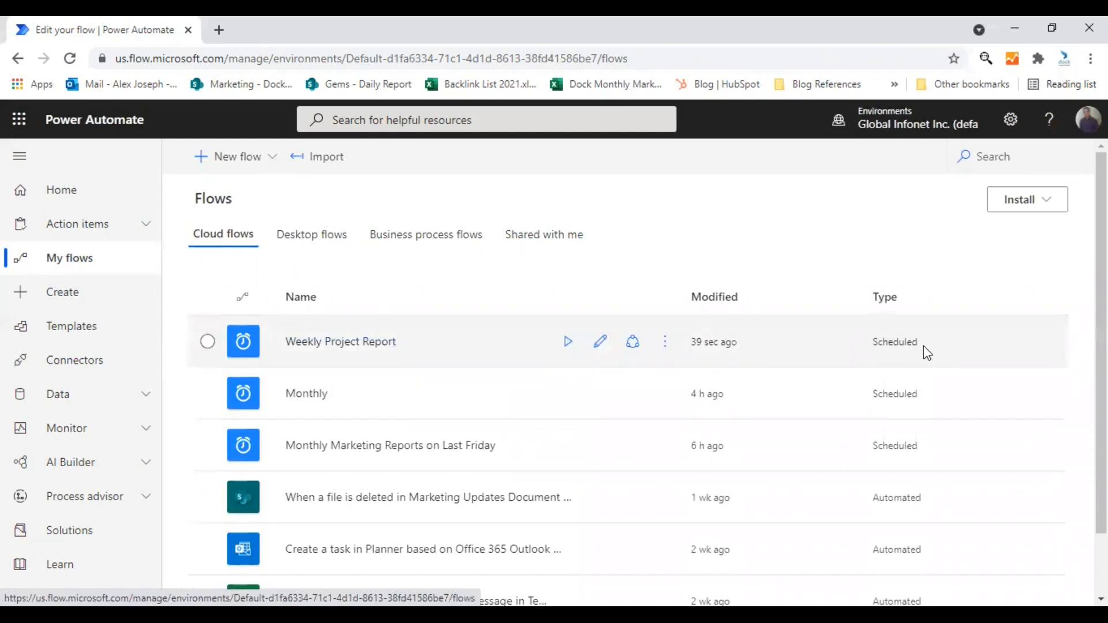
{"action": "left_click", "coordinate": [206, 341]}
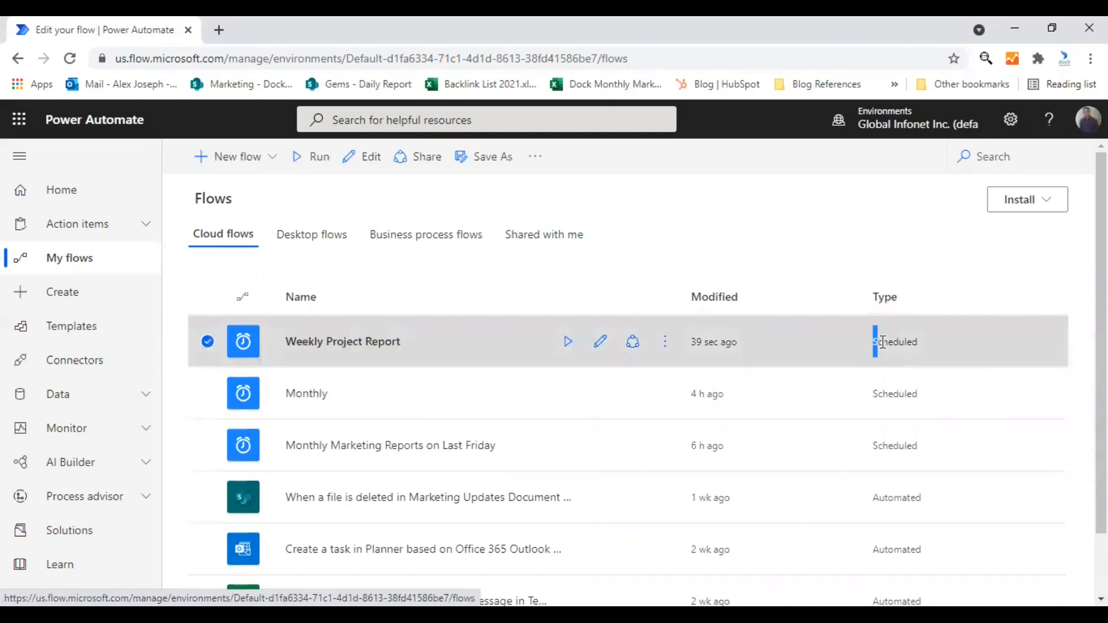
{"action": "double_click", "coordinate": [893, 341]}
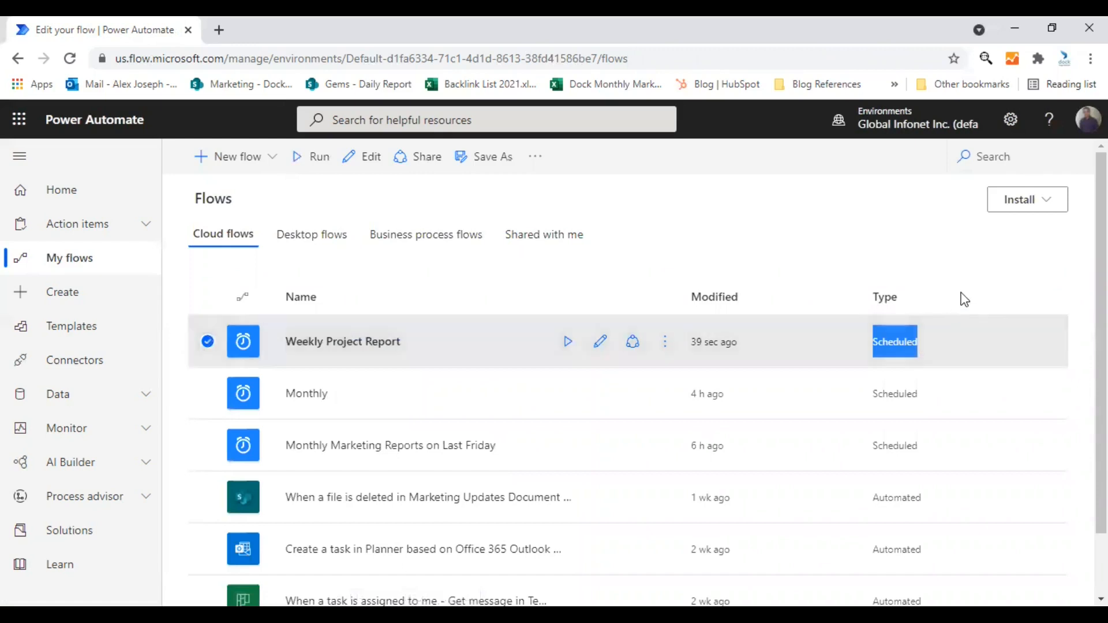